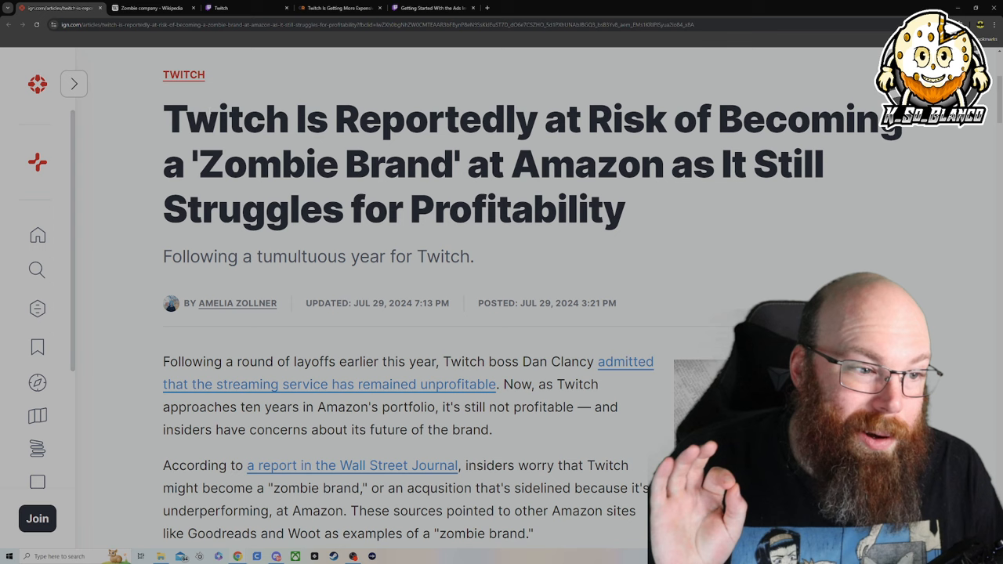
# Highlight the full zombie company definition in the encyclopedia article
pyautogui.click(149, 8)
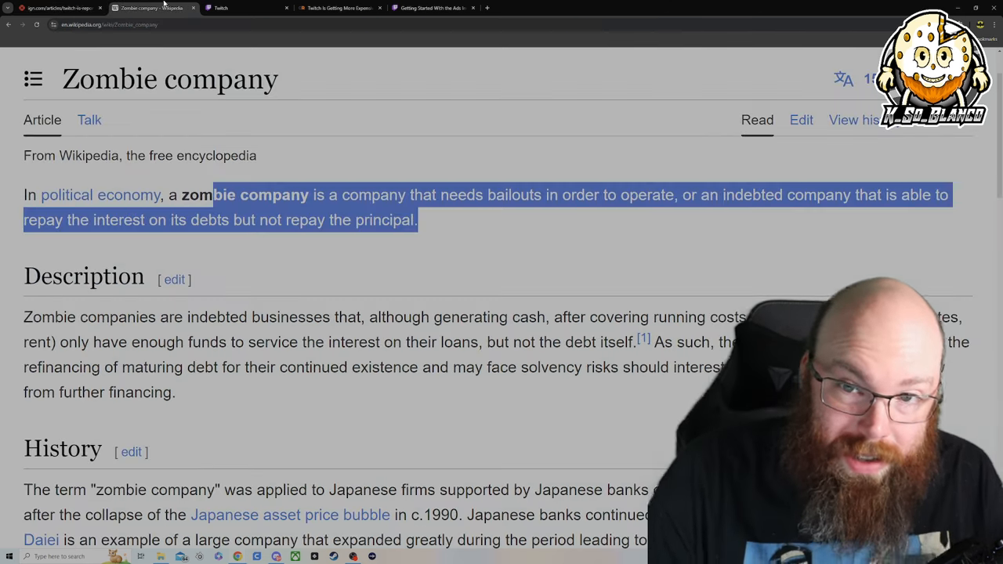
pyautogui.click(294, 282)
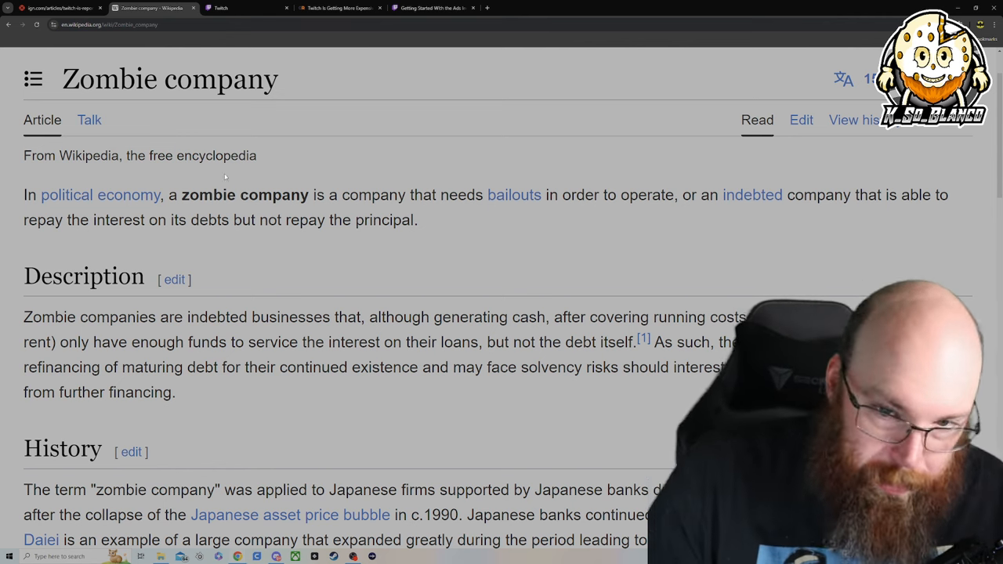
pyautogui.moveTo(188, 195); pyautogui.dragTo(357, 194)
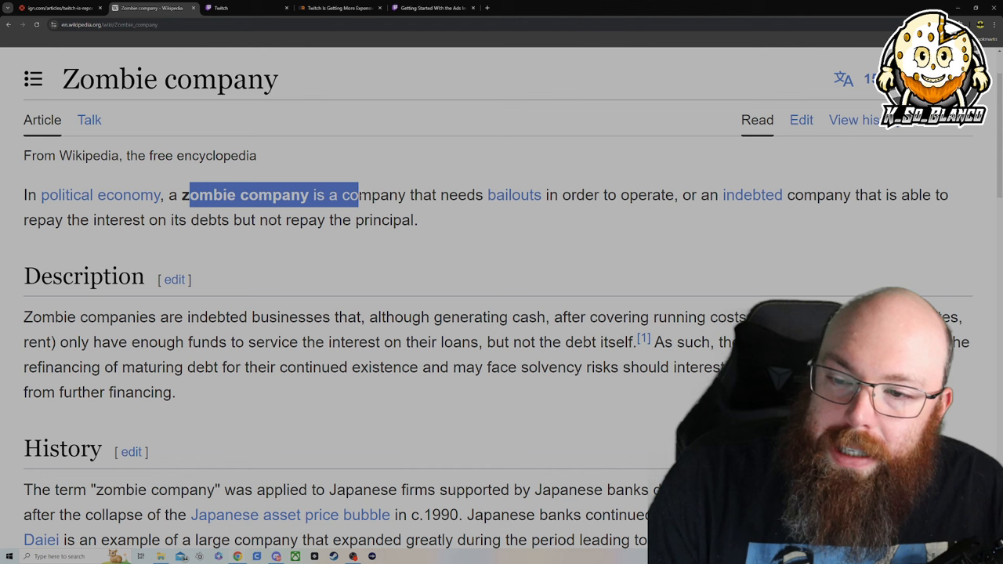
pyautogui.moveTo(357, 194); pyautogui.dragTo(583, 195)
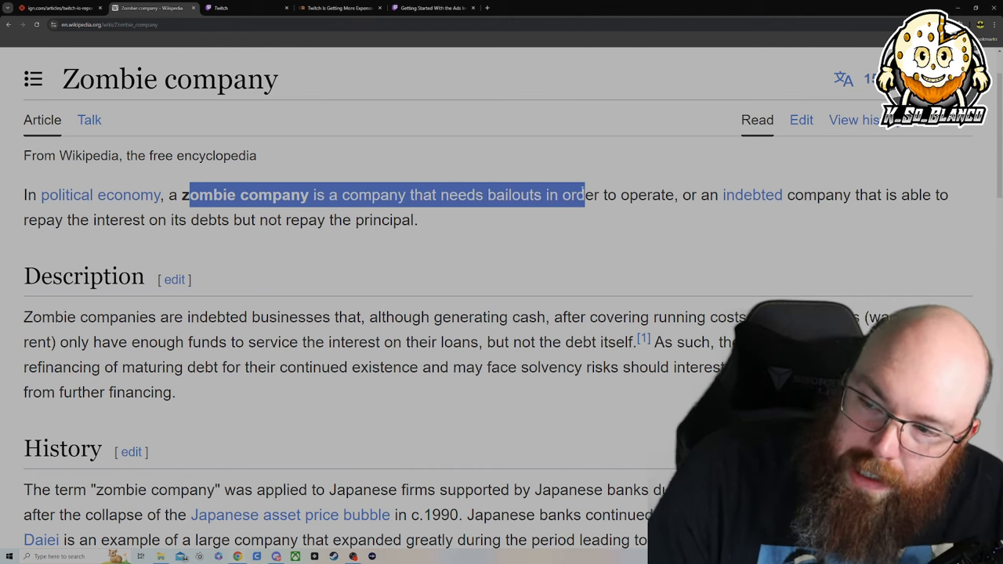
pyautogui.moveTo(582, 194); pyautogui.dragTo(752, 195)
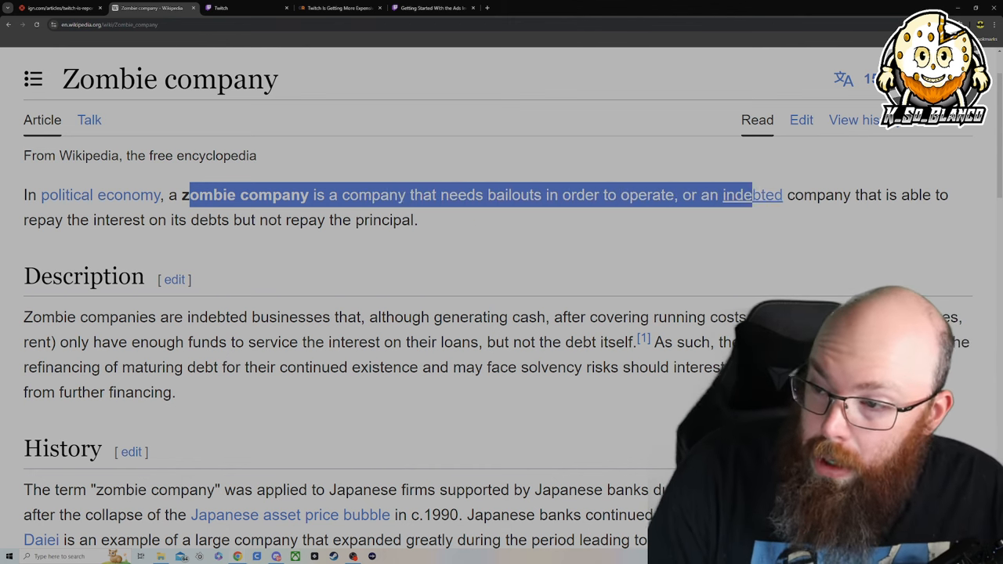
pyautogui.click(184, 194)
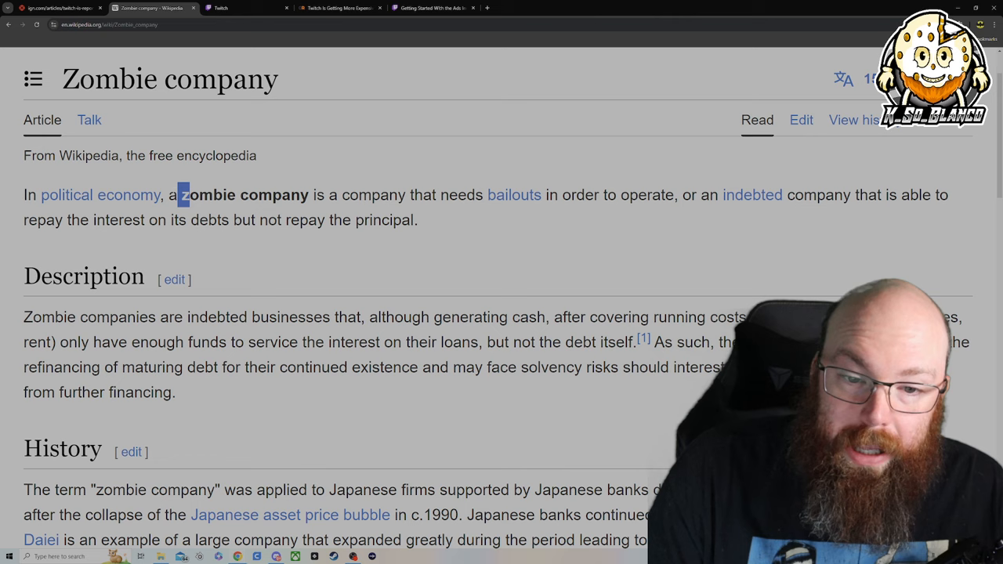
pyautogui.moveTo(181, 194); pyautogui.dragTo(188, 219)
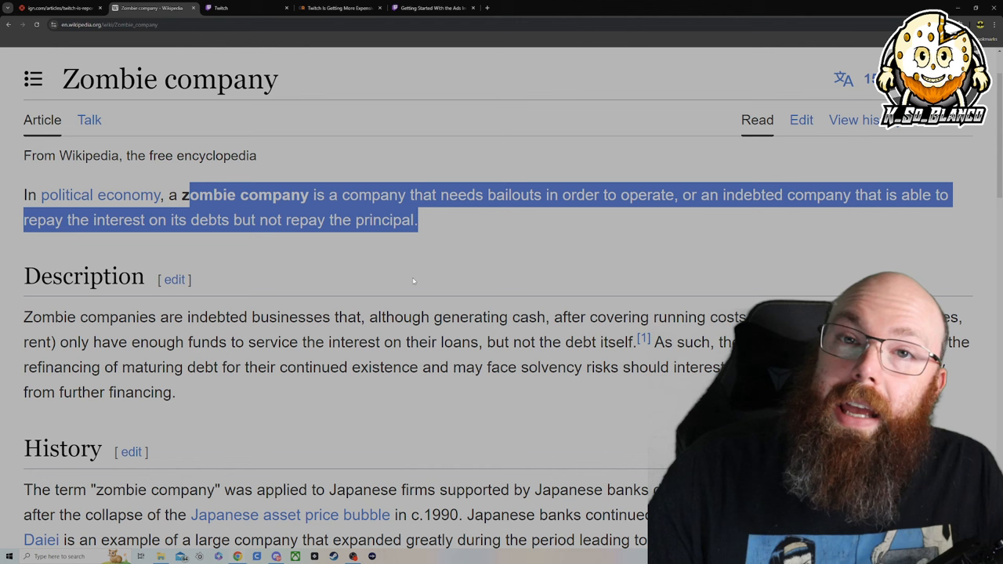
pyautogui.moveTo(282, 304)
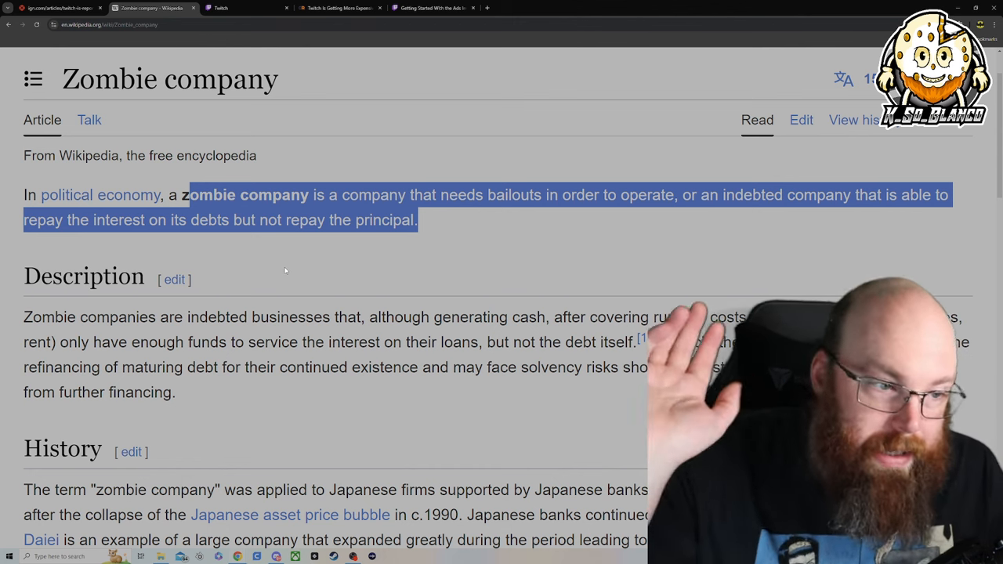
# Highlight the layoffs-and-unprofitability sentence in the zombie-brand article, then move to the Twitch Turbo page
pyautogui.click(55, 8)
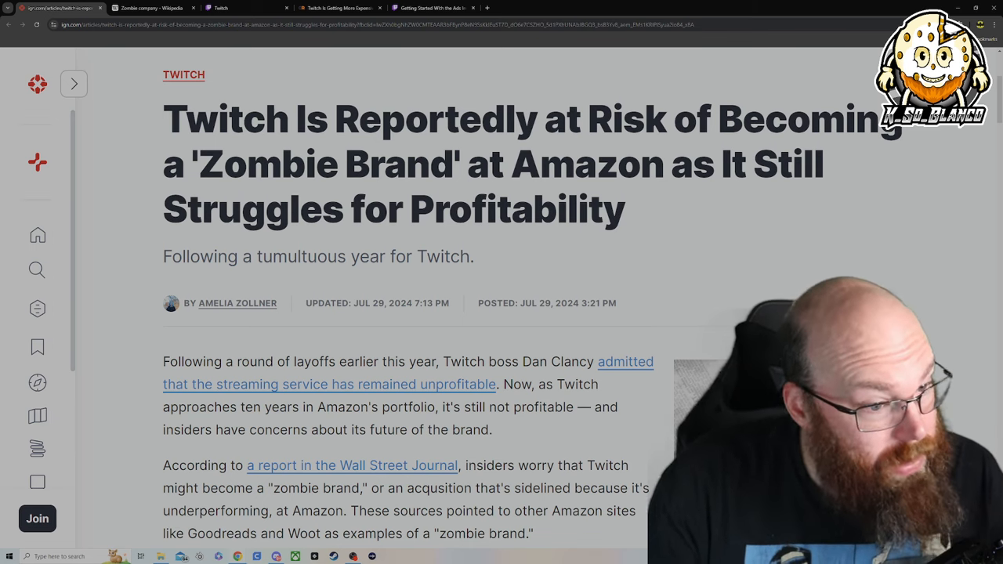
pyautogui.scroll(-3)
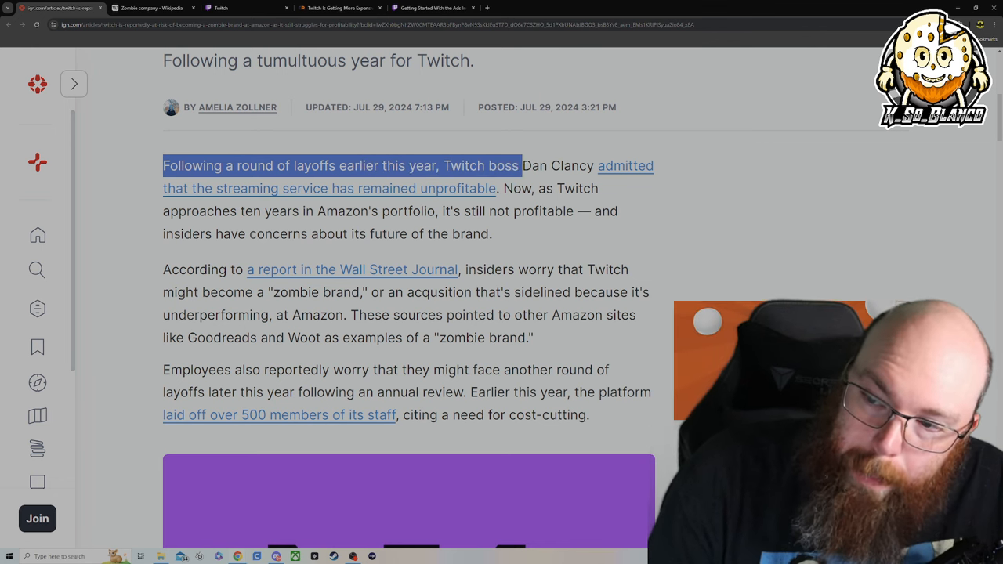
pyautogui.moveTo(517, 166); pyautogui.dragTo(321, 188)
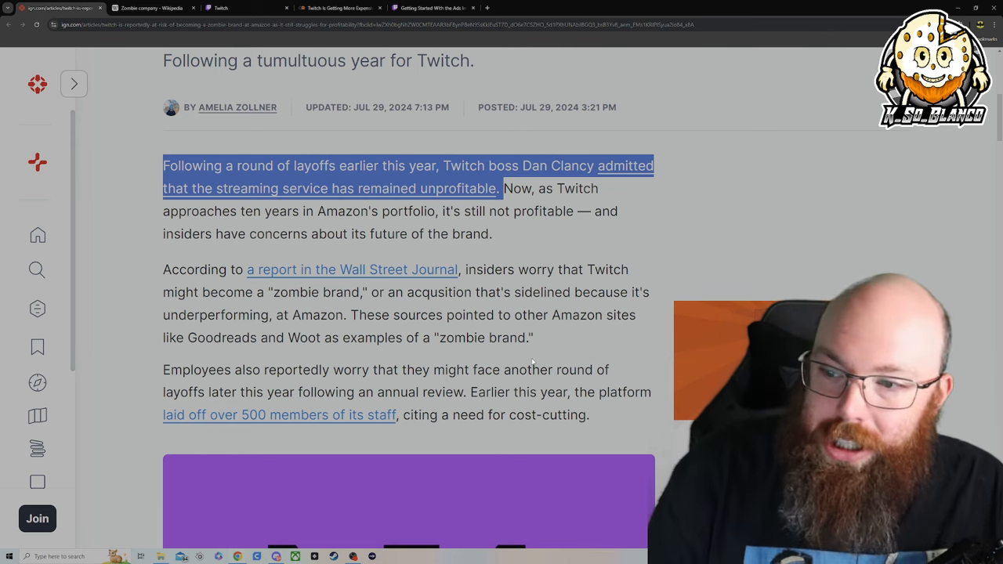
pyautogui.moveTo(545, 330)
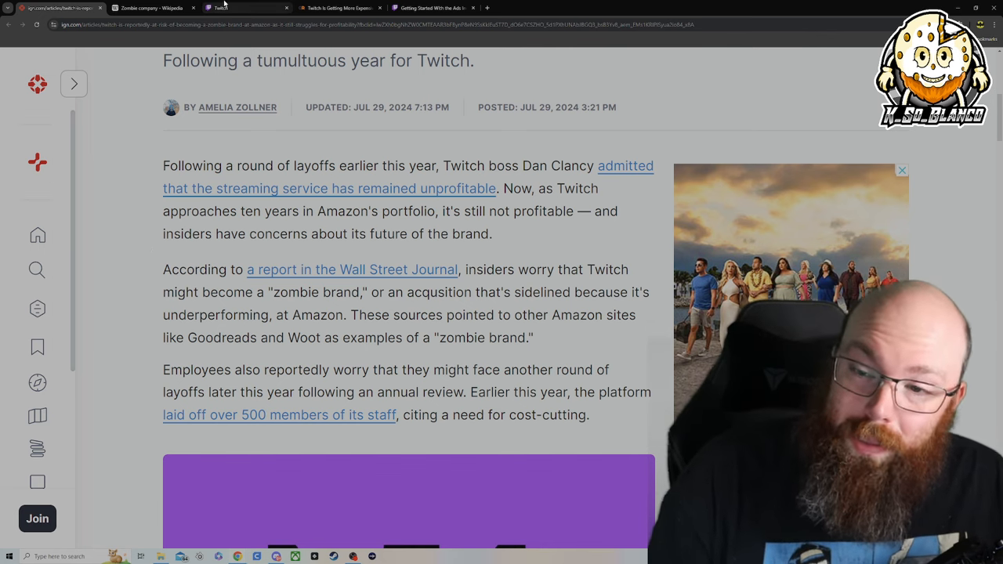
pyautogui.click(243, 8)
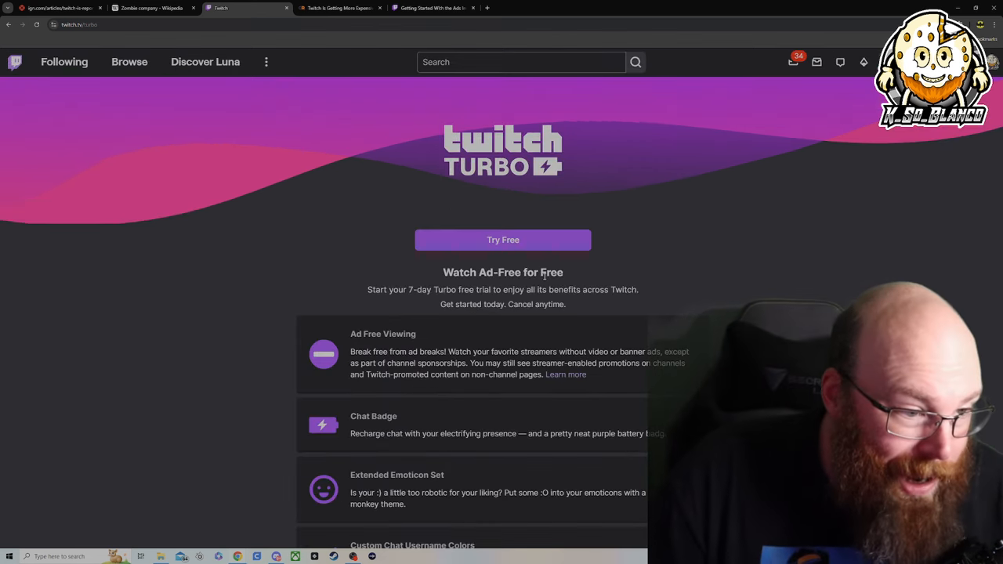
# Read through the Twitch Turbo perks and move on to the Game Rant price-increase article
pyautogui.scroll(-3)
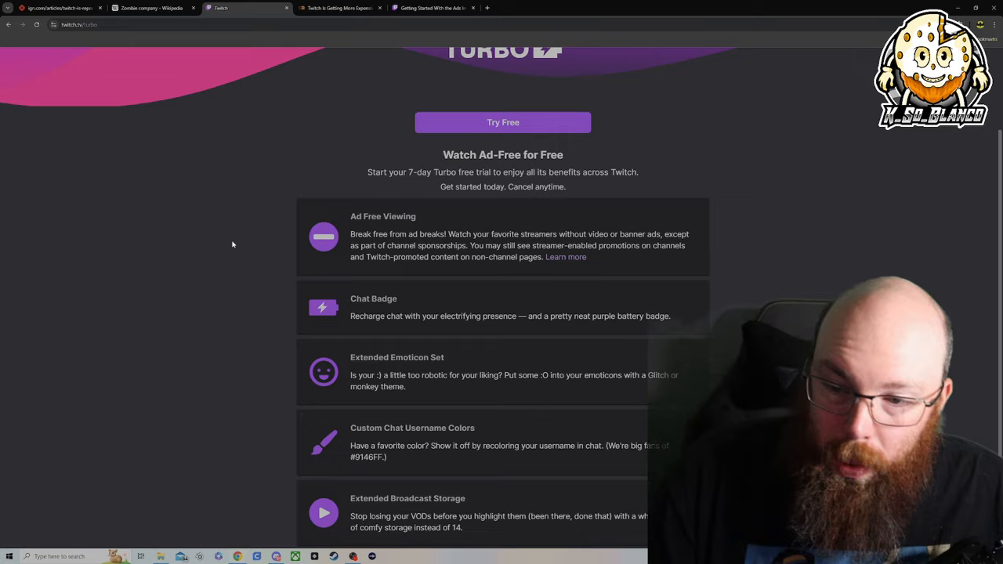
pyautogui.scroll(3)
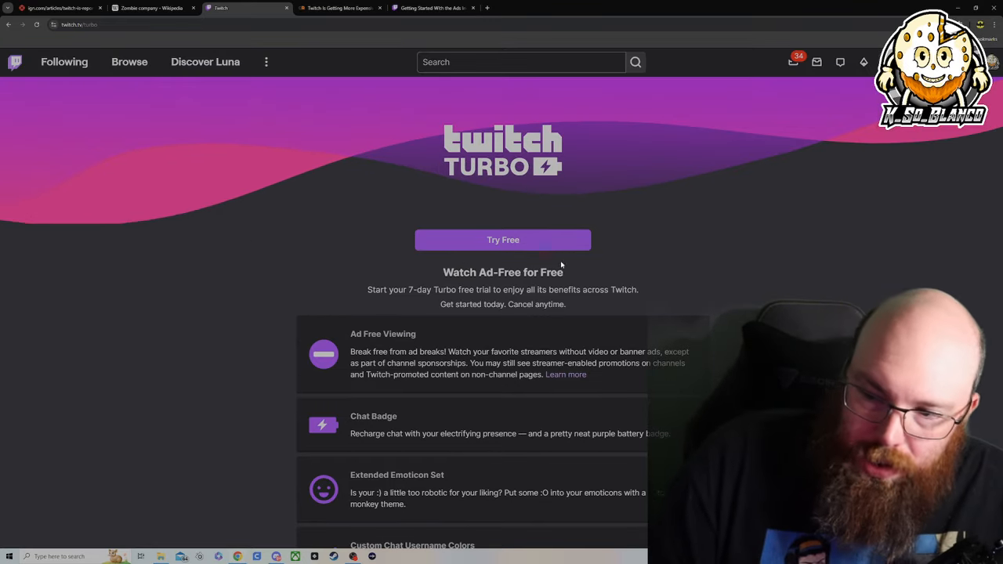
pyautogui.scroll(-3)
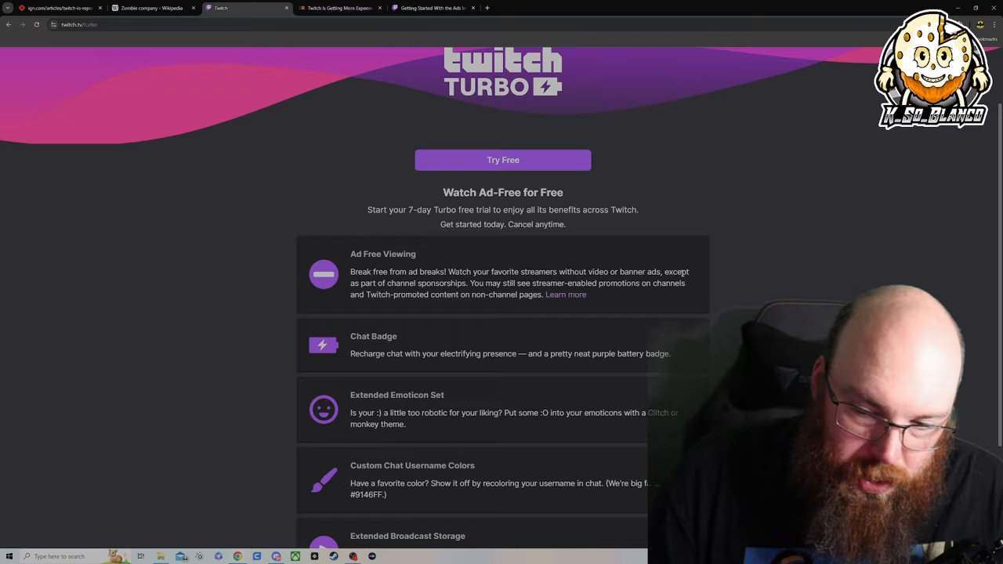
pyautogui.scroll(-3)
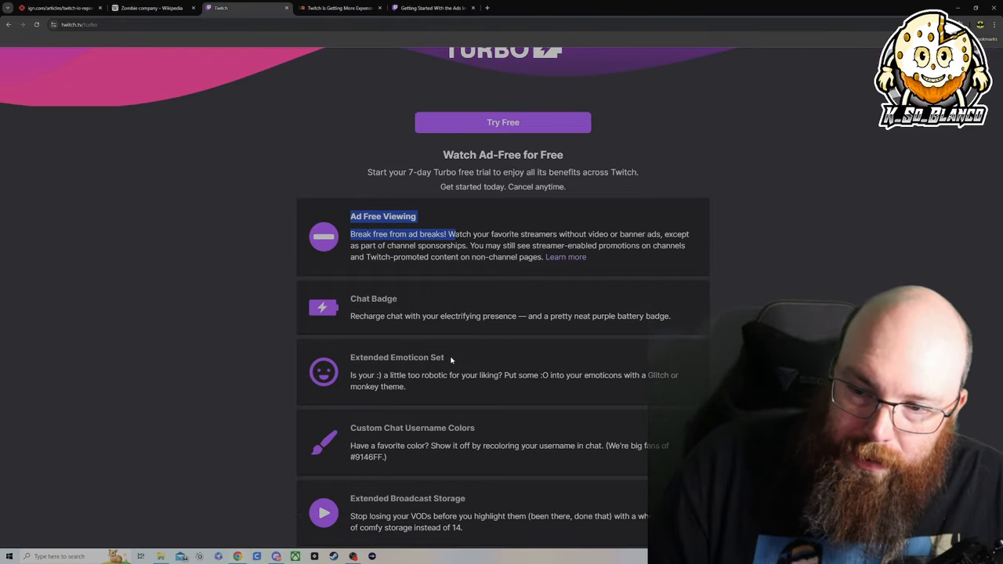
pyautogui.scroll(-3)
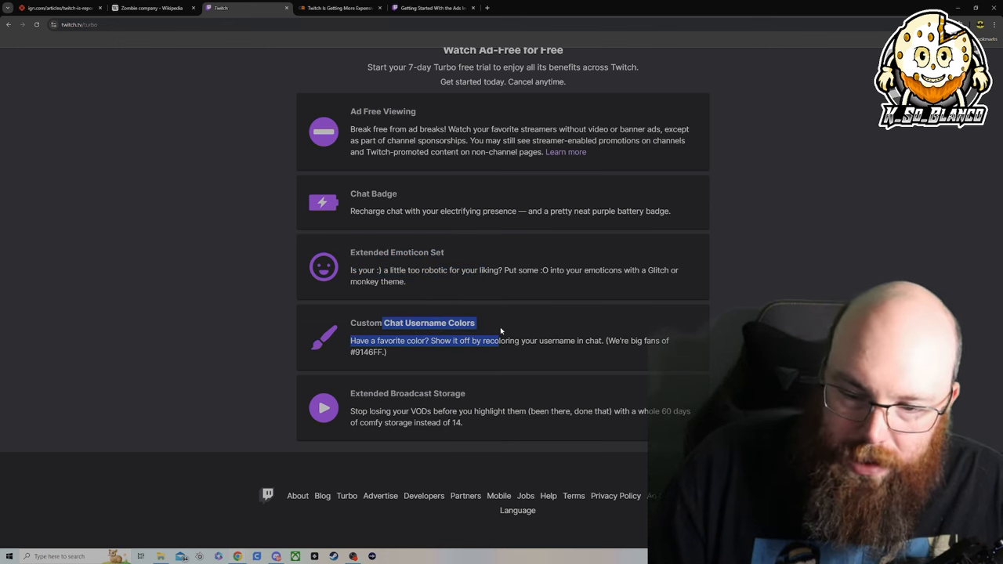
pyautogui.scroll(3)
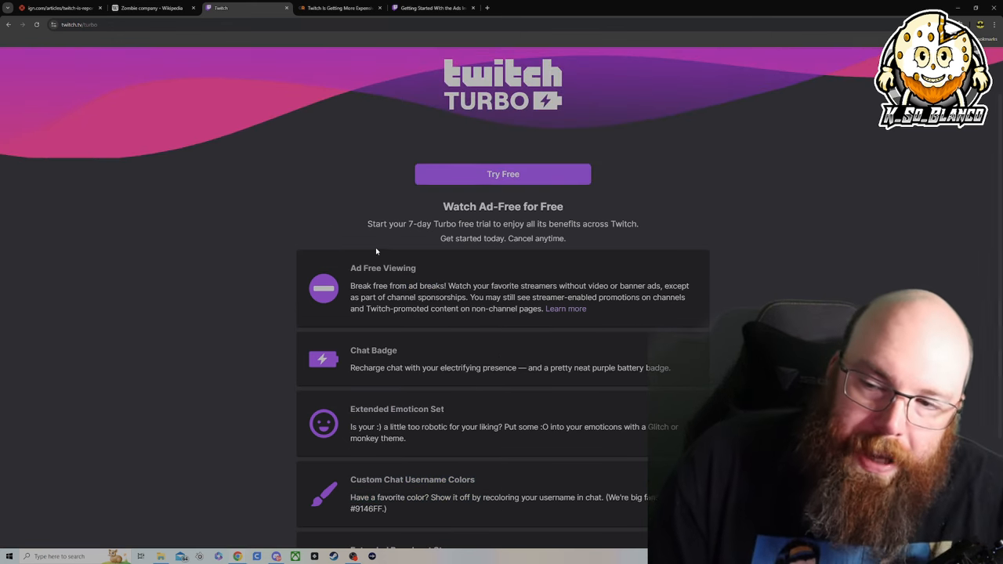
pyautogui.scroll(-3)
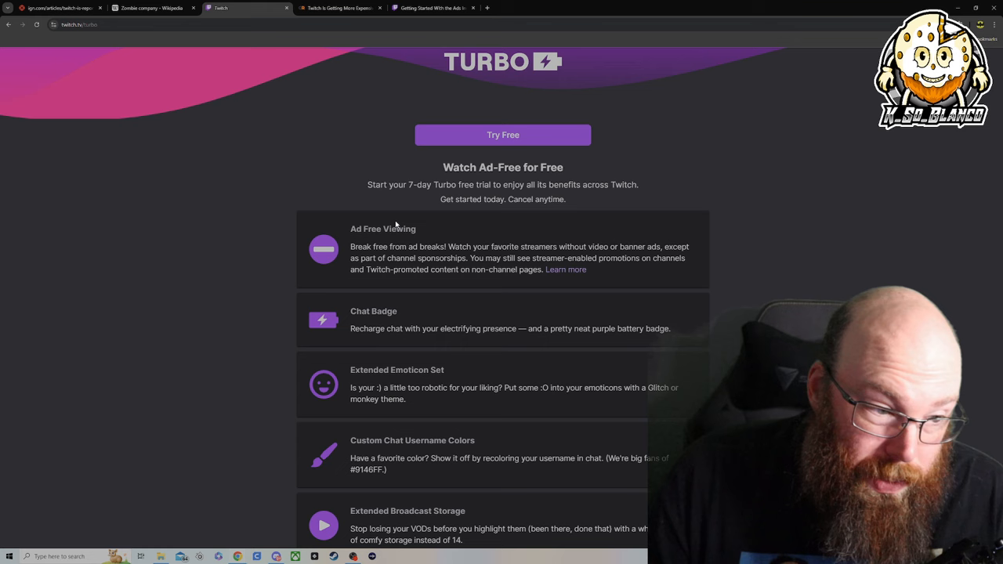
pyautogui.scroll(-3)
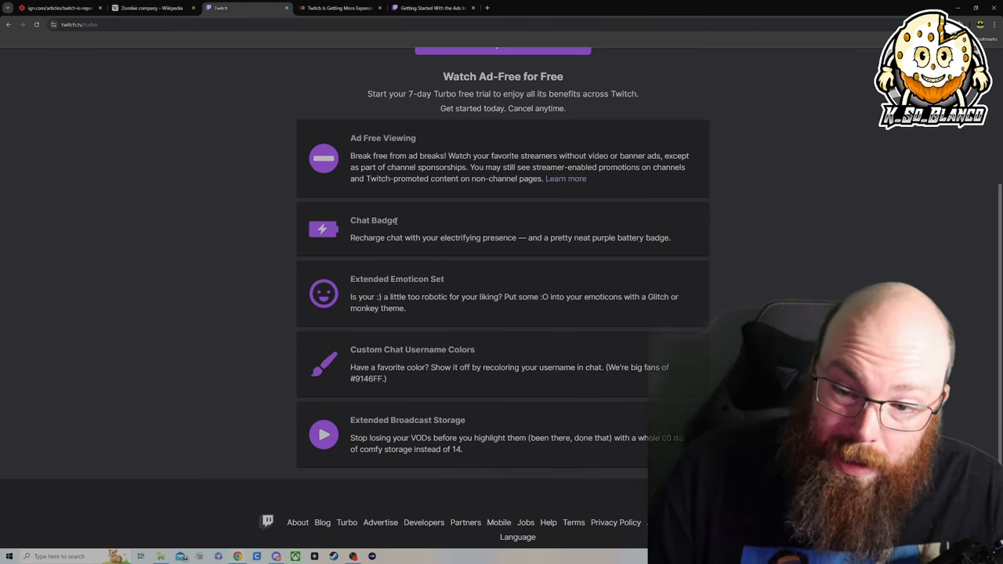
pyautogui.moveTo(401, 213)
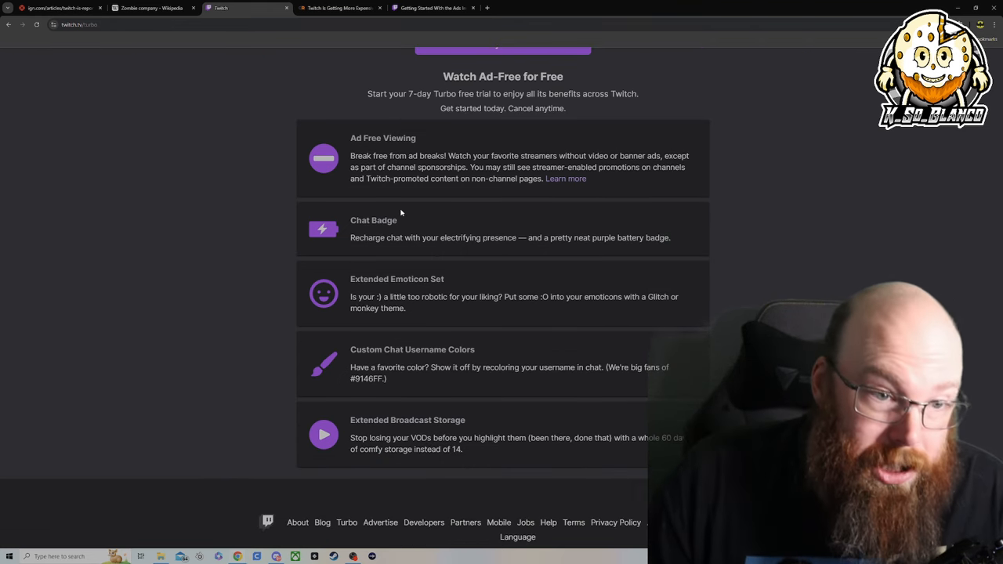
pyautogui.moveTo(373, 193)
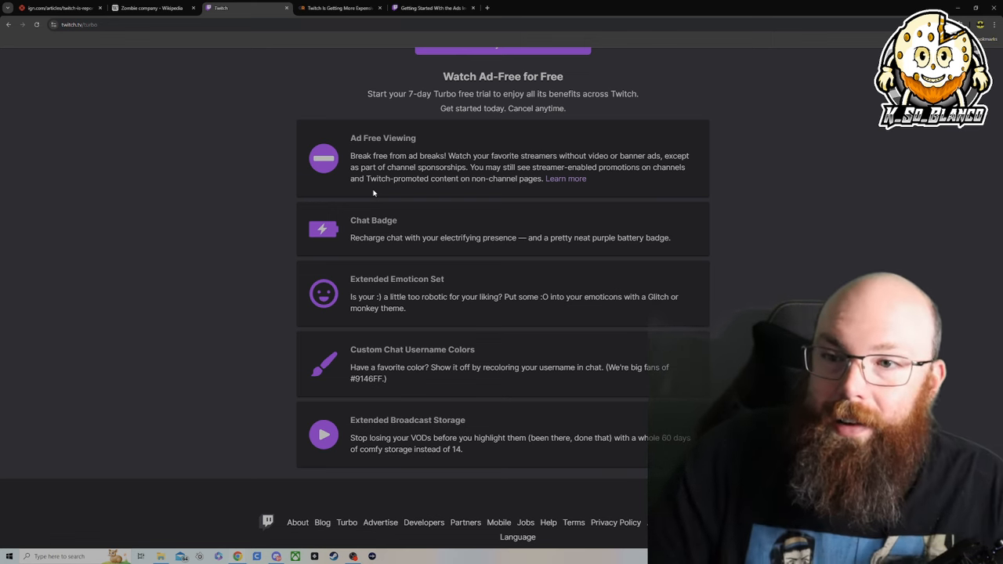
pyautogui.click(337, 8)
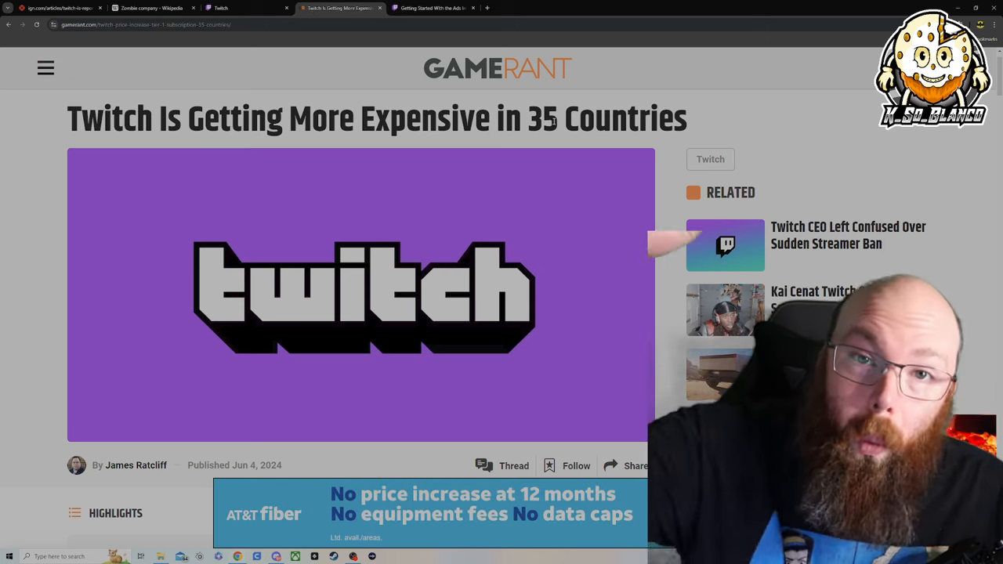
# Highlight the sentence on US Tier 1 subscriptions rising from $4.99 to $5.99 monthly
pyautogui.scroll(-3)
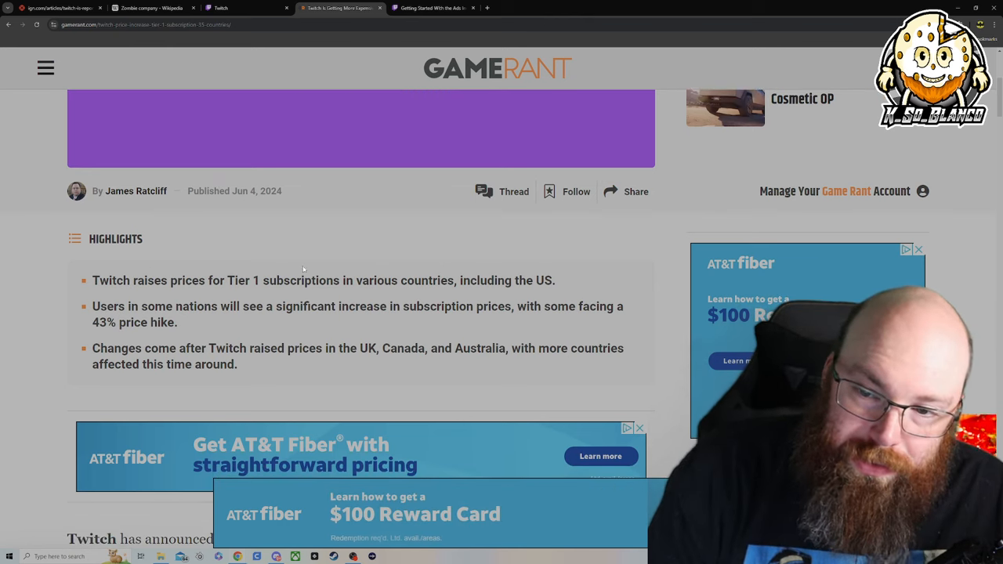
pyautogui.scroll(-3)
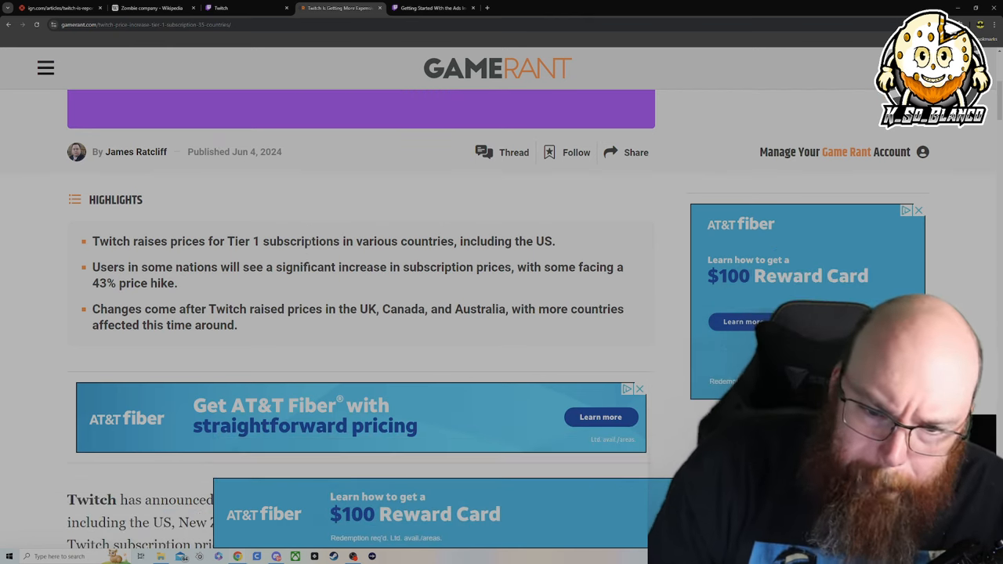
pyautogui.scroll(-3)
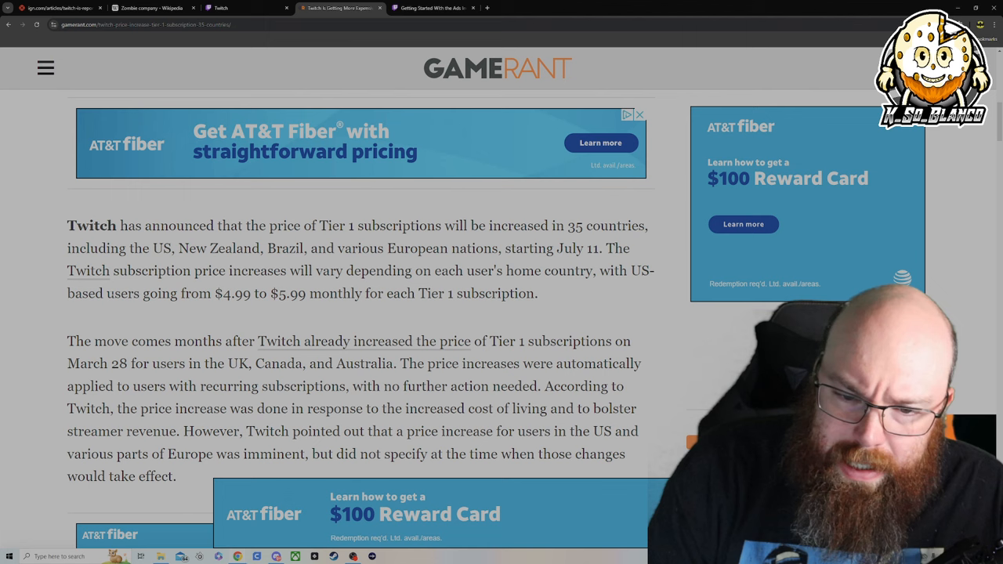
pyautogui.moveTo(619, 270); pyautogui.dragTo(113, 294)
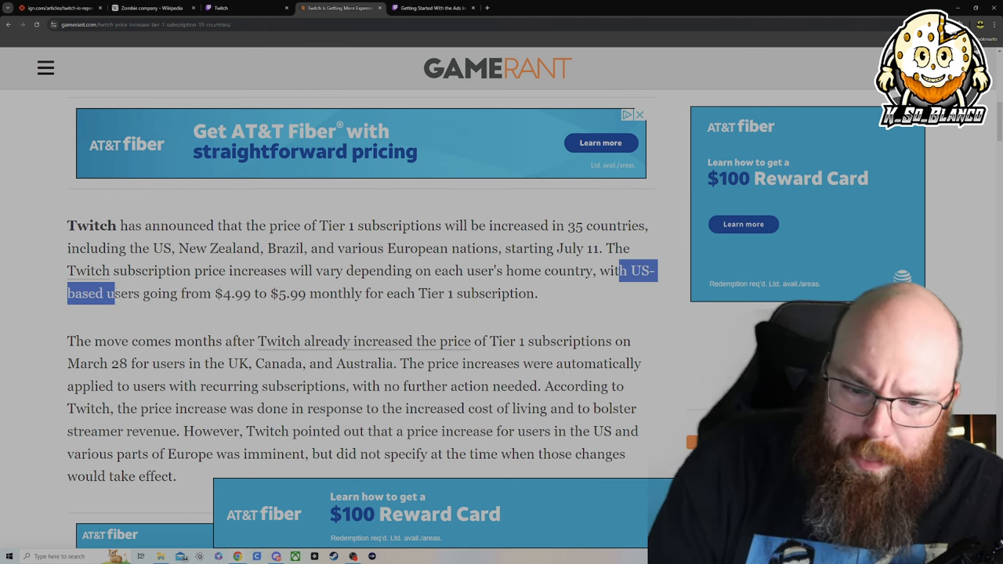
pyautogui.moveTo(116, 293); pyautogui.dragTo(384, 293)
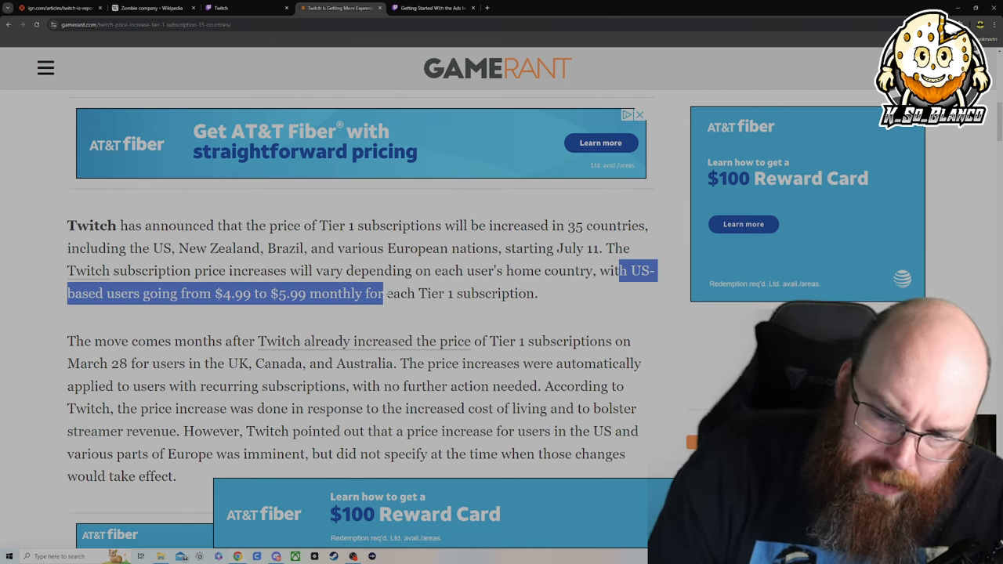
pyautogui.moveTo(384, 293); pyautogui.dragTo(539, 293)
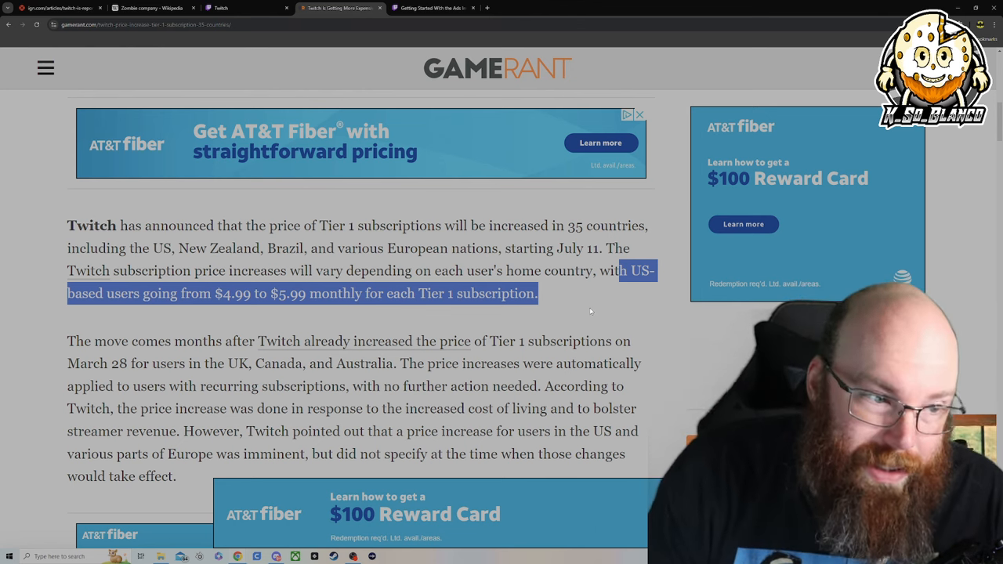
# Bring up the Ads Incentive Program help guide and step through its recommended ad-minute options
pyautogui.click(432, 8)
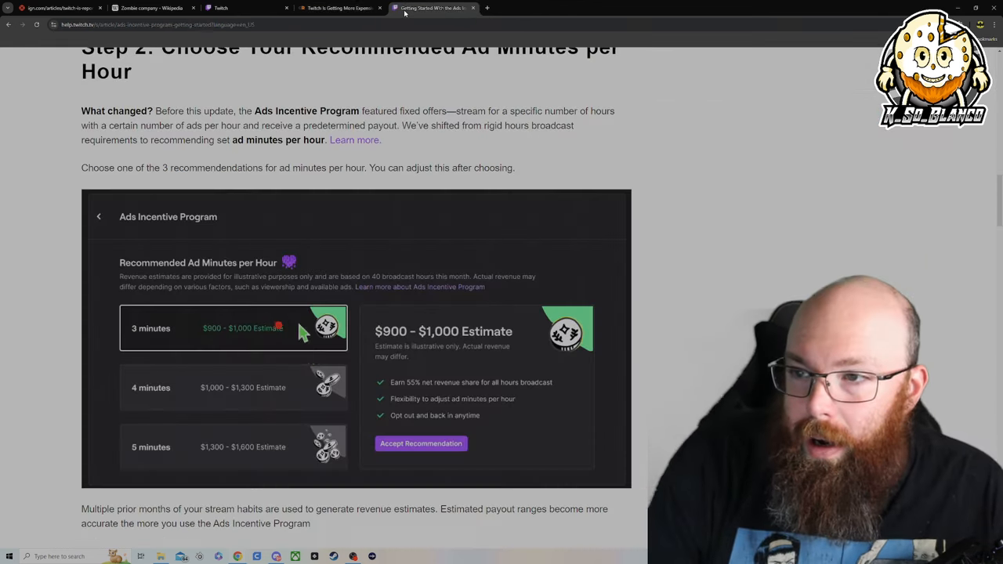
pyautogui.click(232, 387)
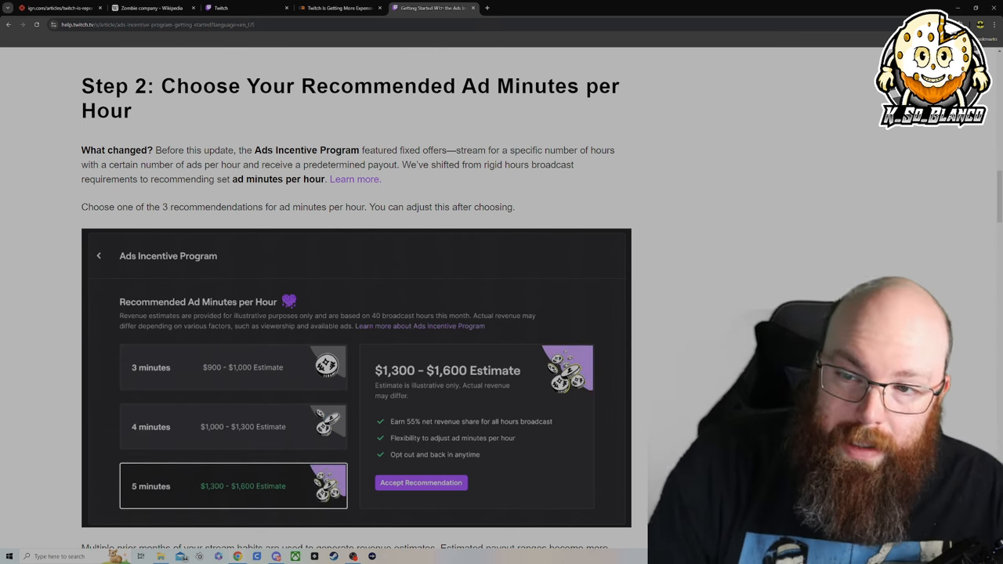
pyautogui.click(232, 426)
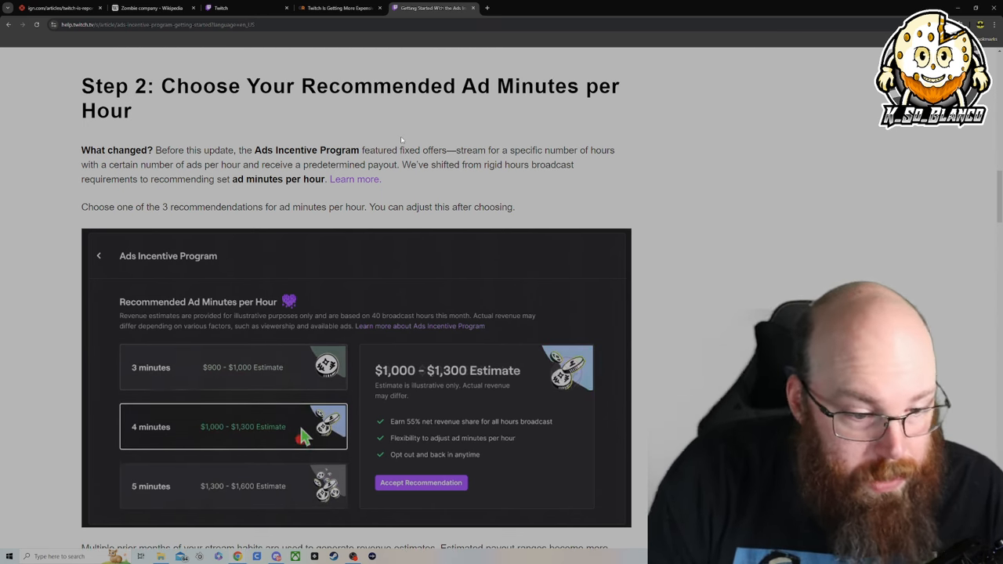
pyautogui.click(232, 486)
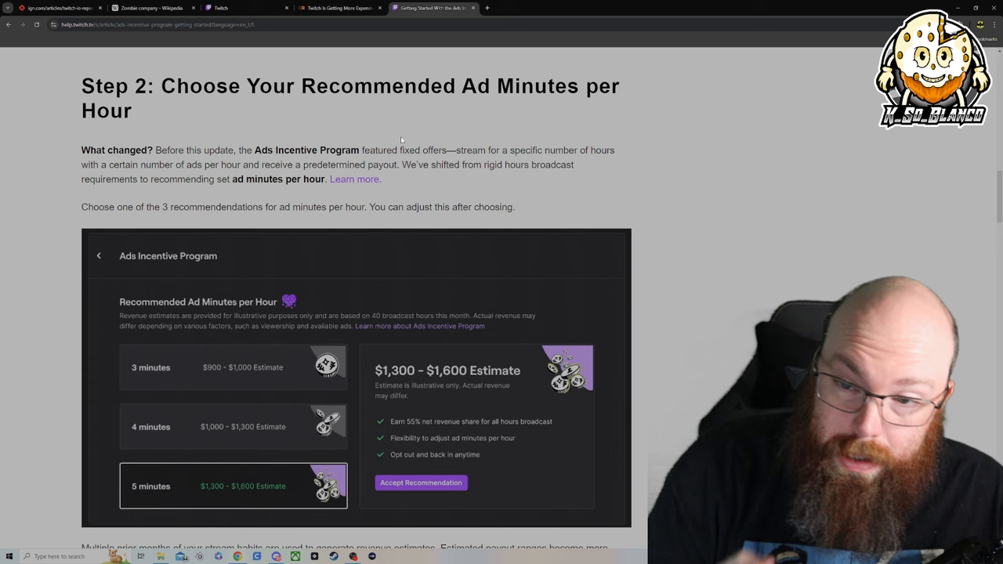
pyautogui.click(232, 366)
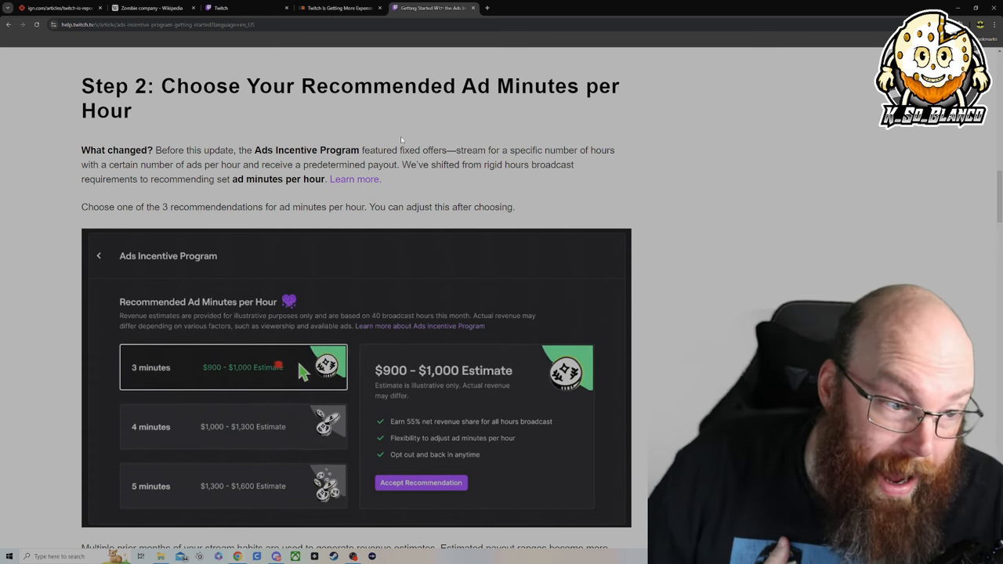
pyautogui.click(232, 426)
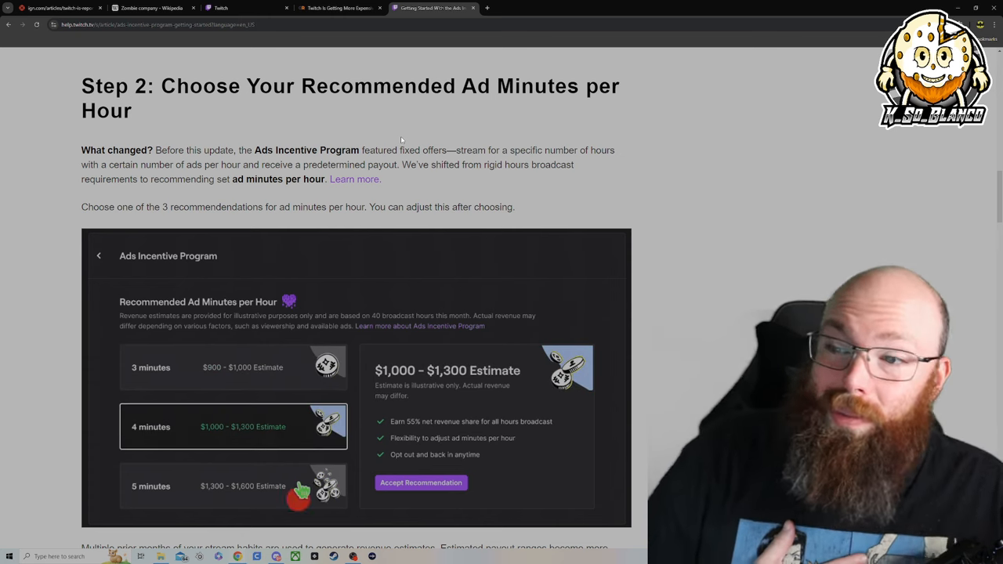
pyautogui.click(232, 486)
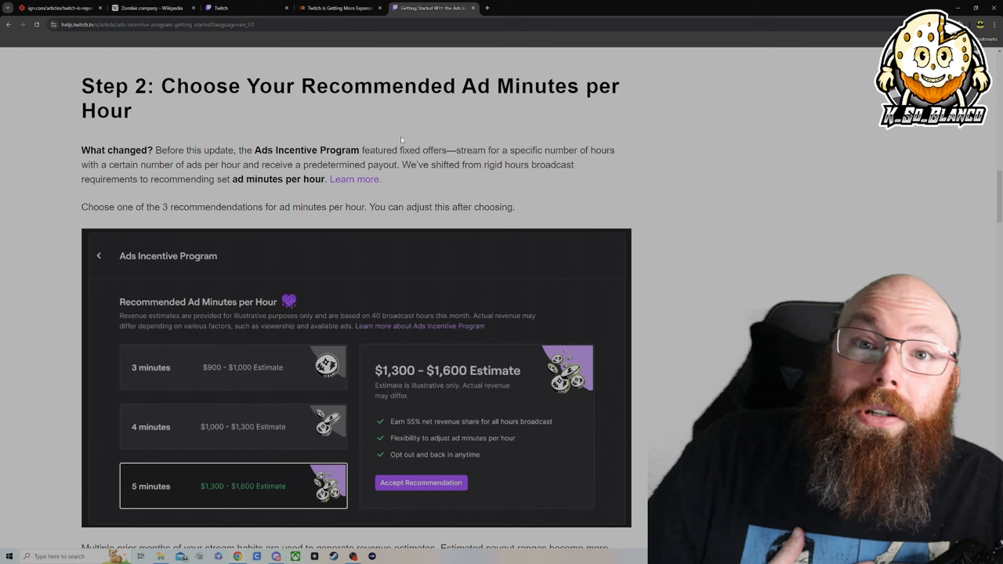
pyautogui.click(232, 426)
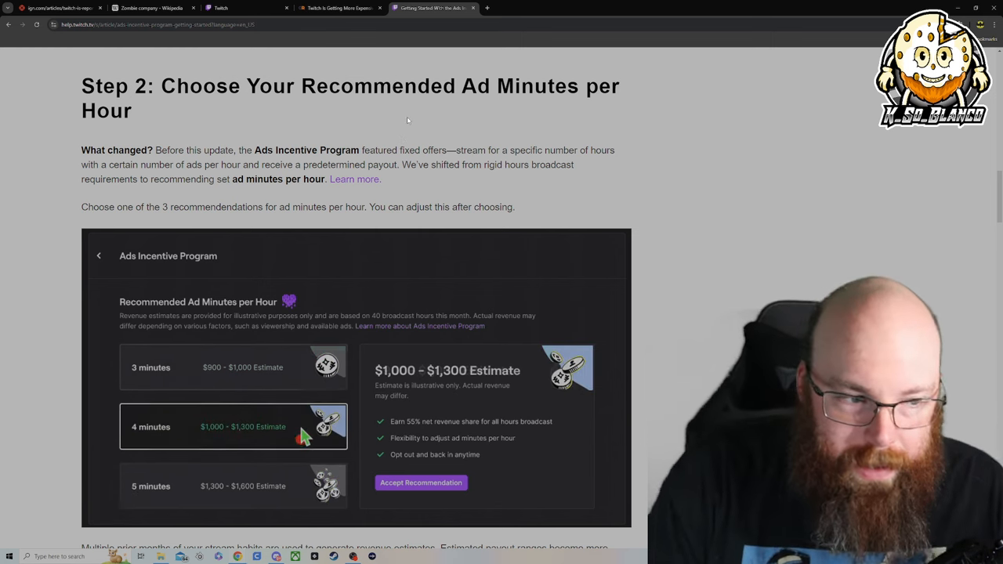
pyautogui.click(232, 485)
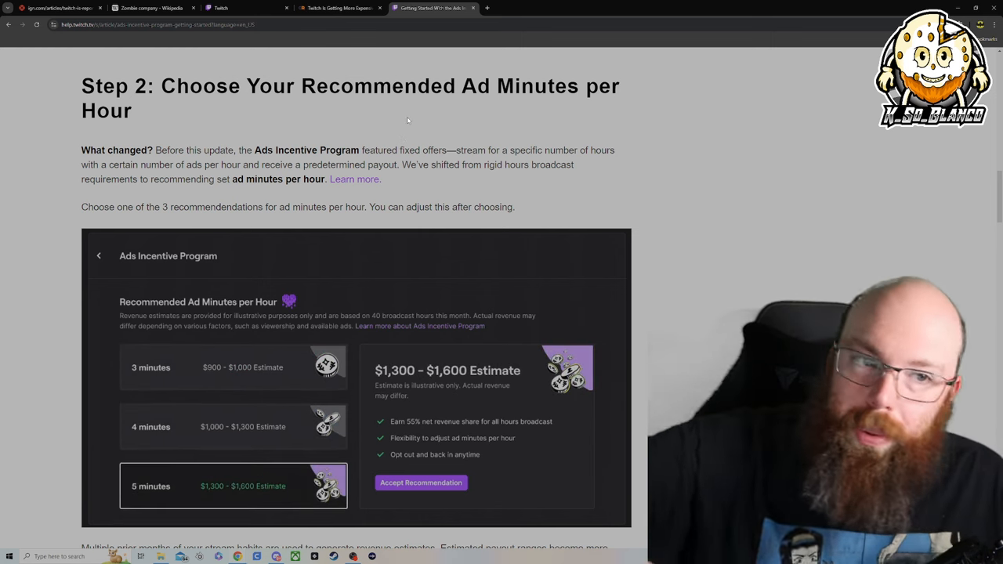
pyautogui.click(231, 367)
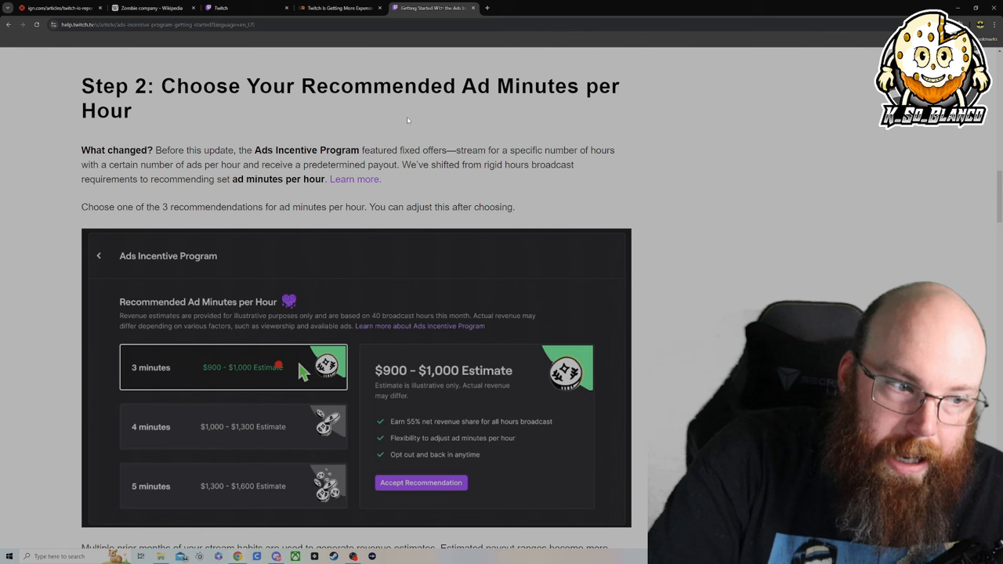
pyautogui.click(232, 426)
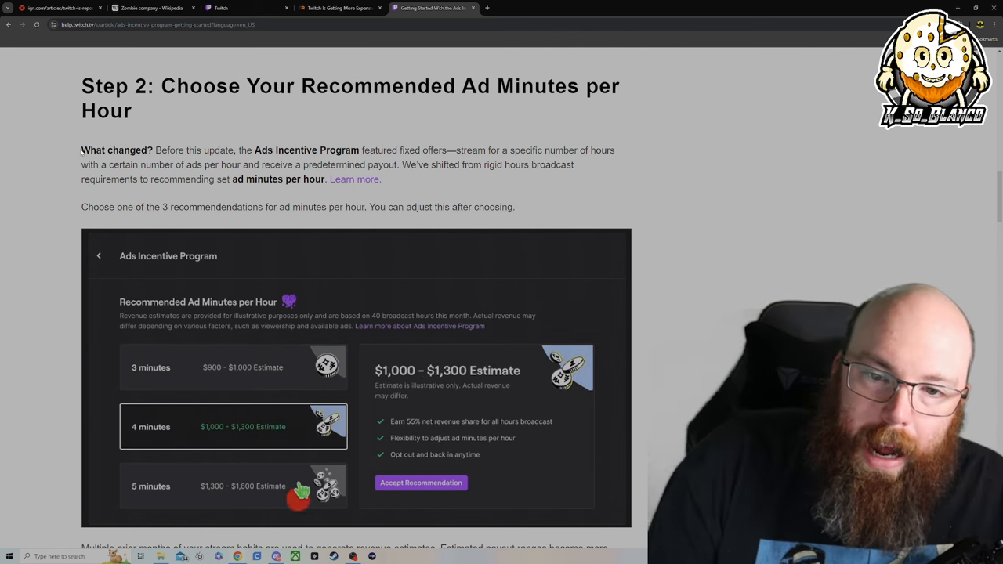
pyautogui.click(232, 486)
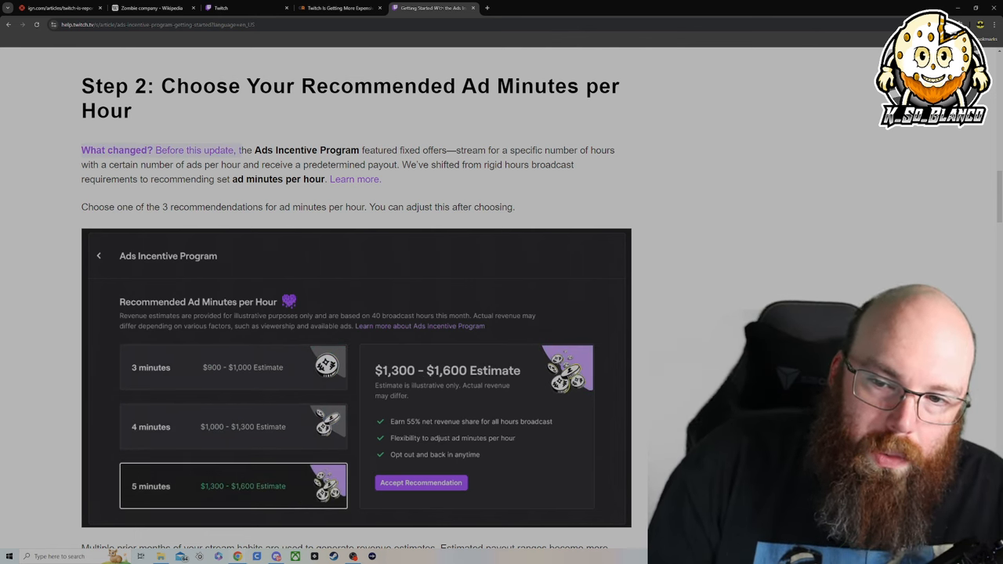
pyautogui.click(232, 426)
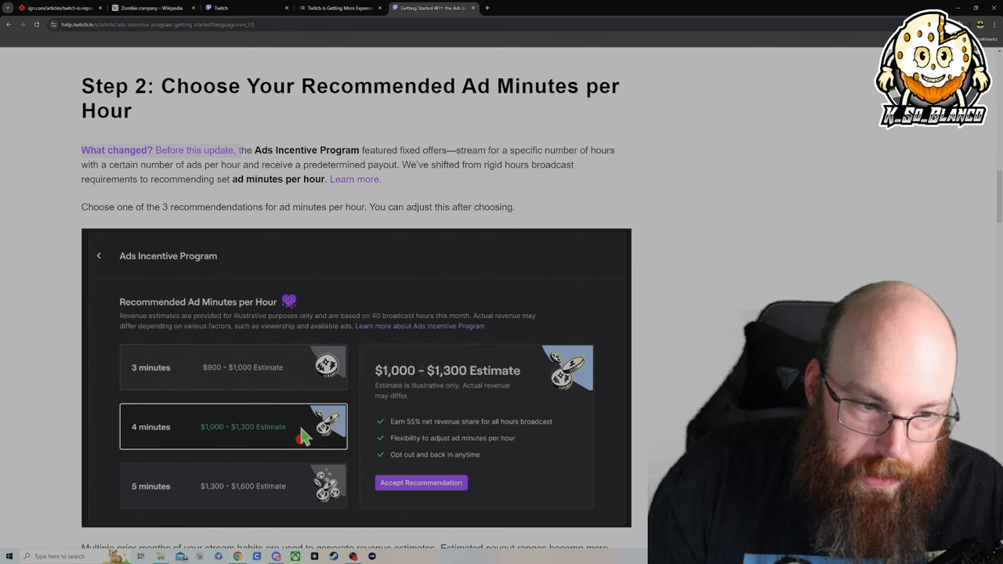
pyautogui.click(232, 485)
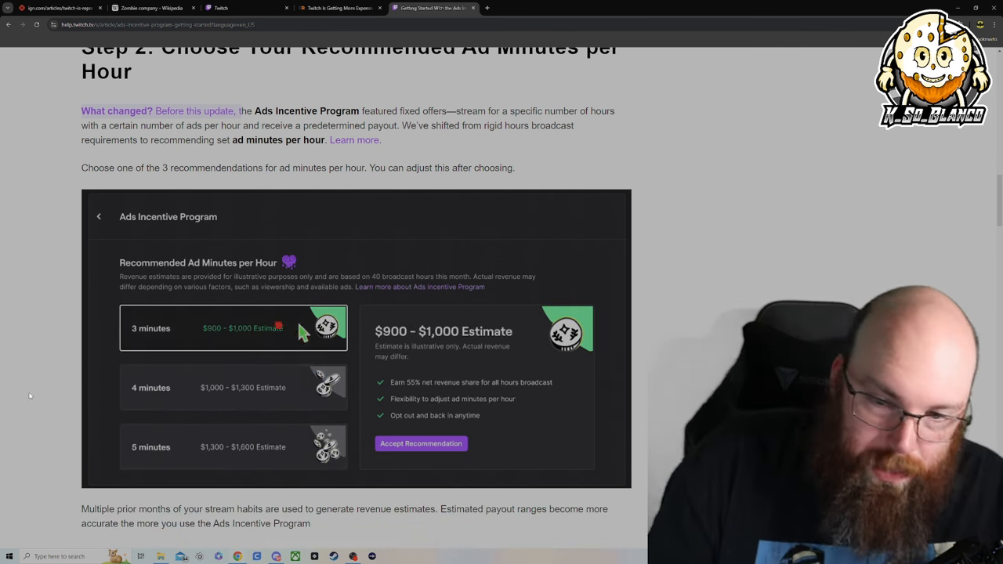
# Review Step 2's estimated payouts for 3, 4 and 5 ad minutes per hour
pyautogui.click(232, 387)
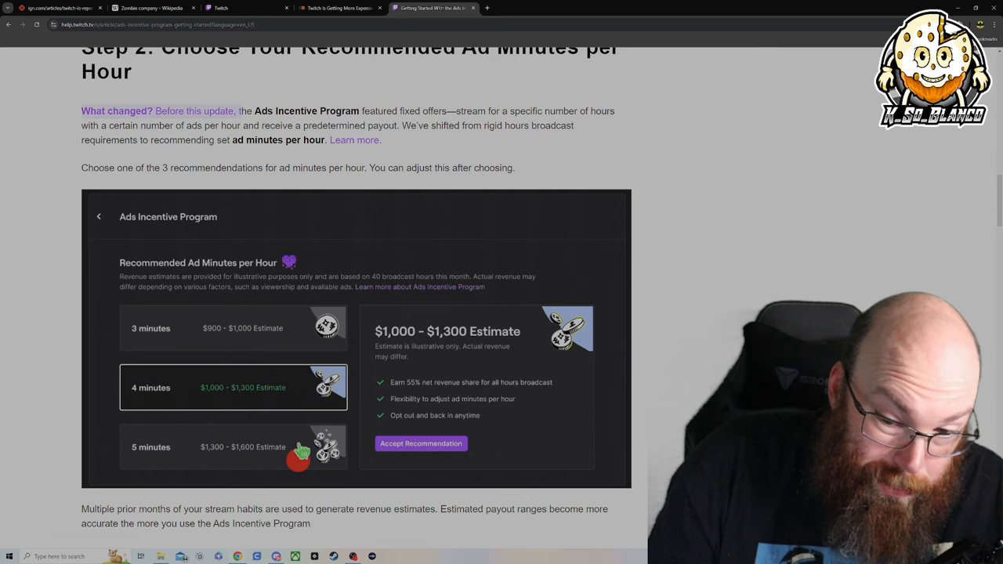
pyautogui.click(232, 447)
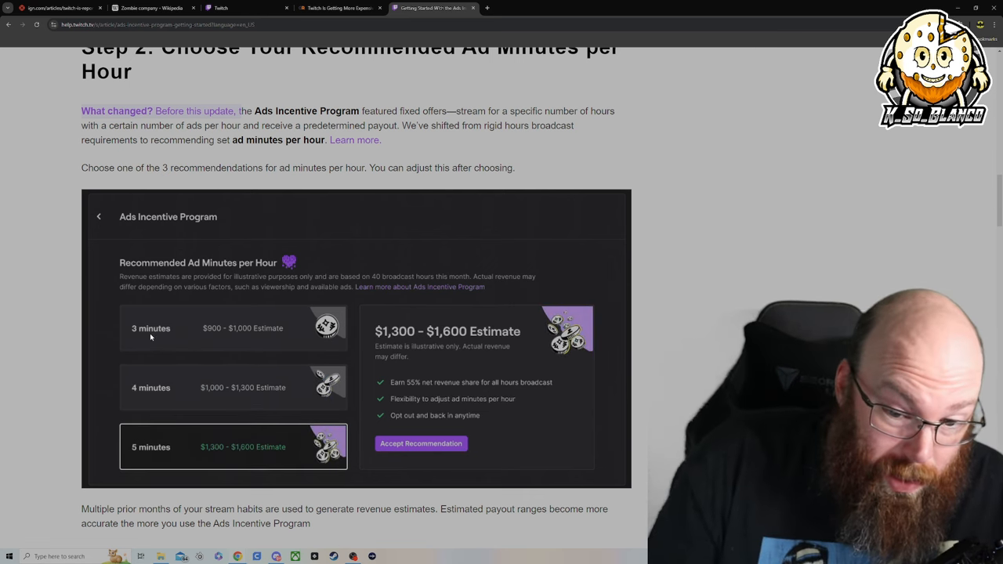
pyautogui.click(232, 387)
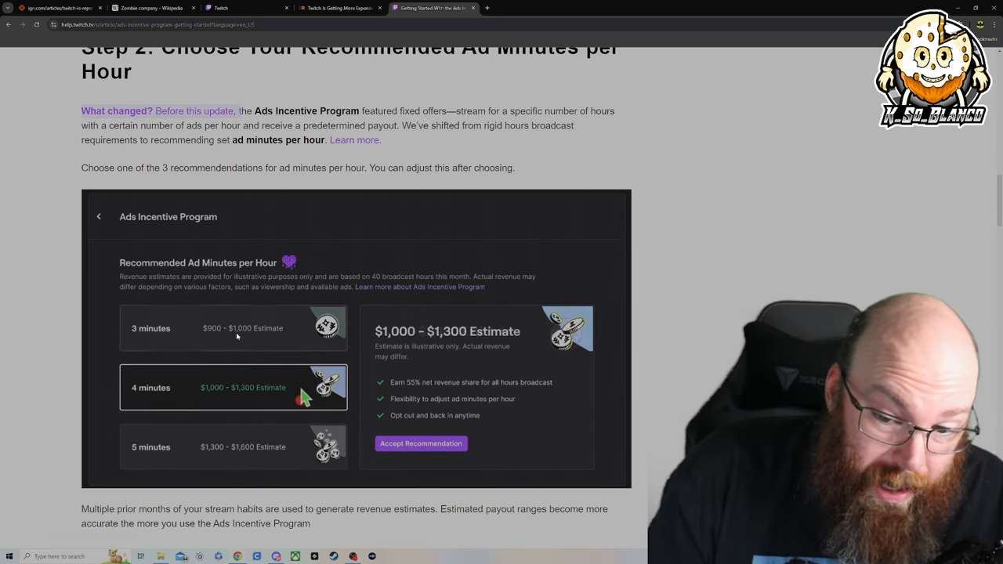
pyautogui.click(232, 447)
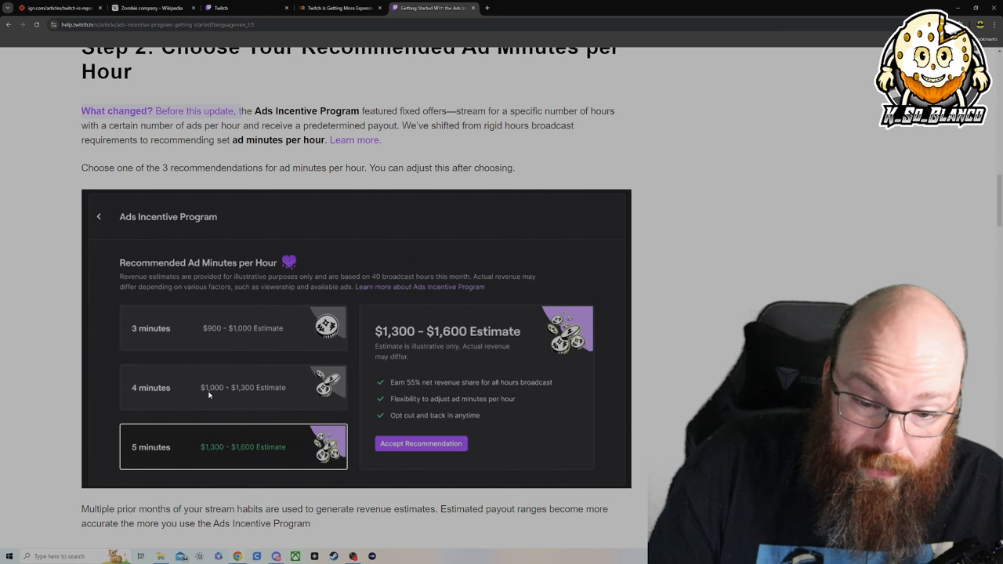
pyautogui.click(232, 328)
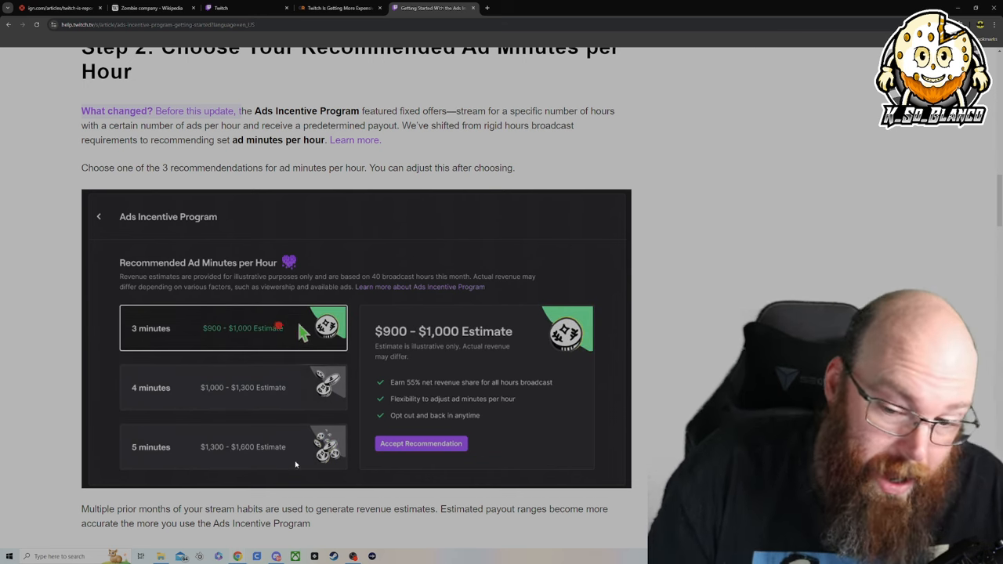
pyautogui.scroll(-3)
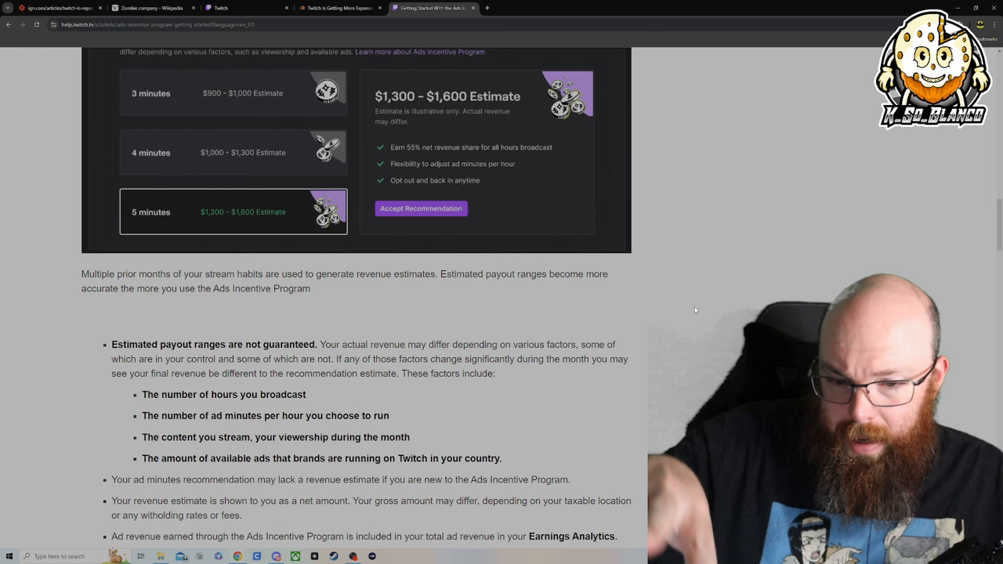
pyautogui.click(232, 152)
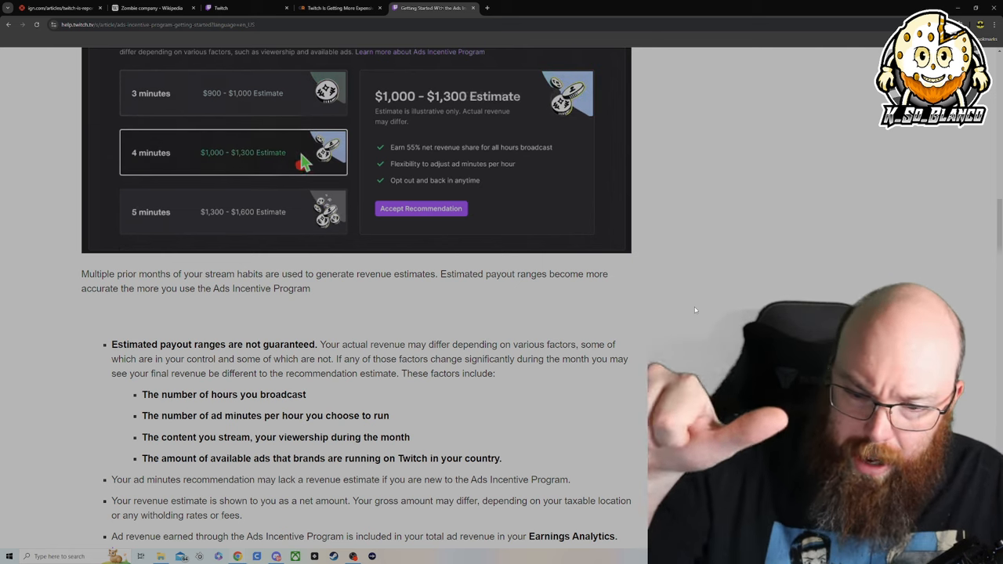
pyautogui.click(232, 212)
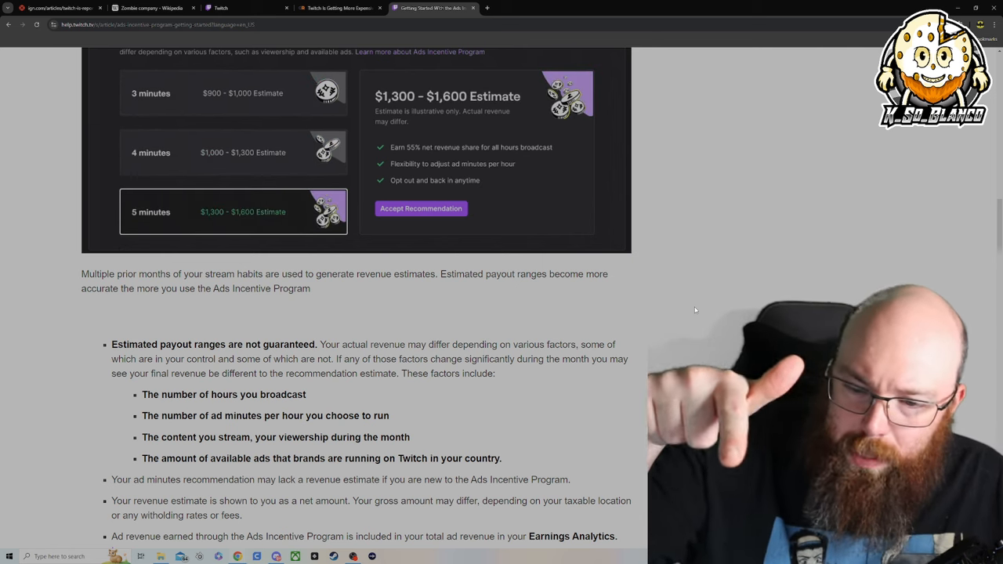
pyautogui.click(232, 92)
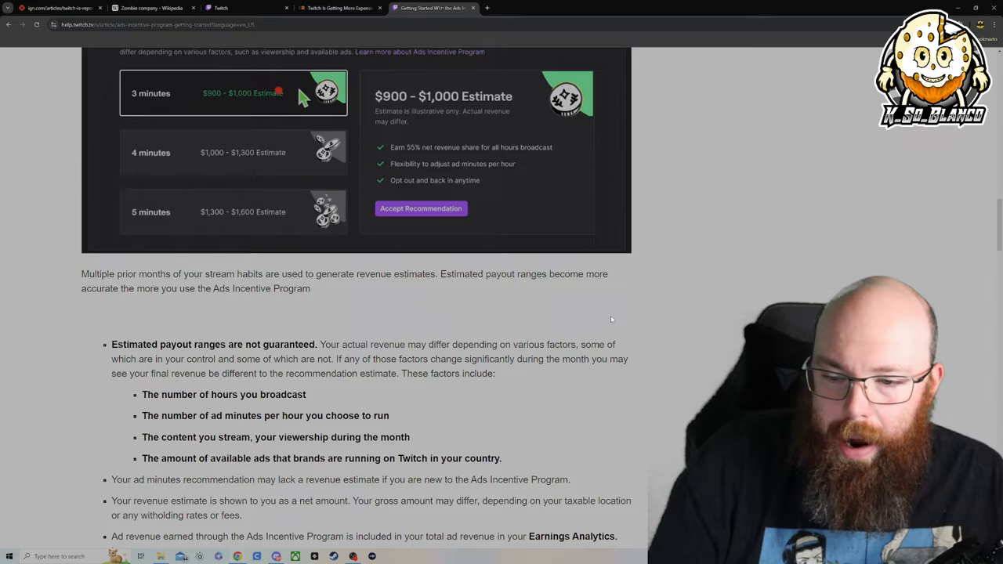
pyautogui.scroll(-3)
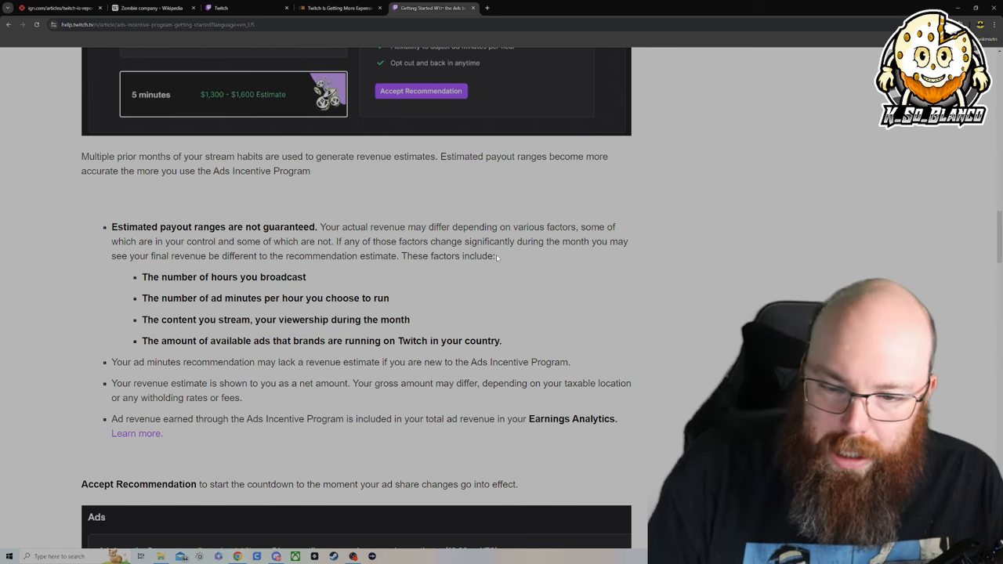
pyautogui.scroll(3)
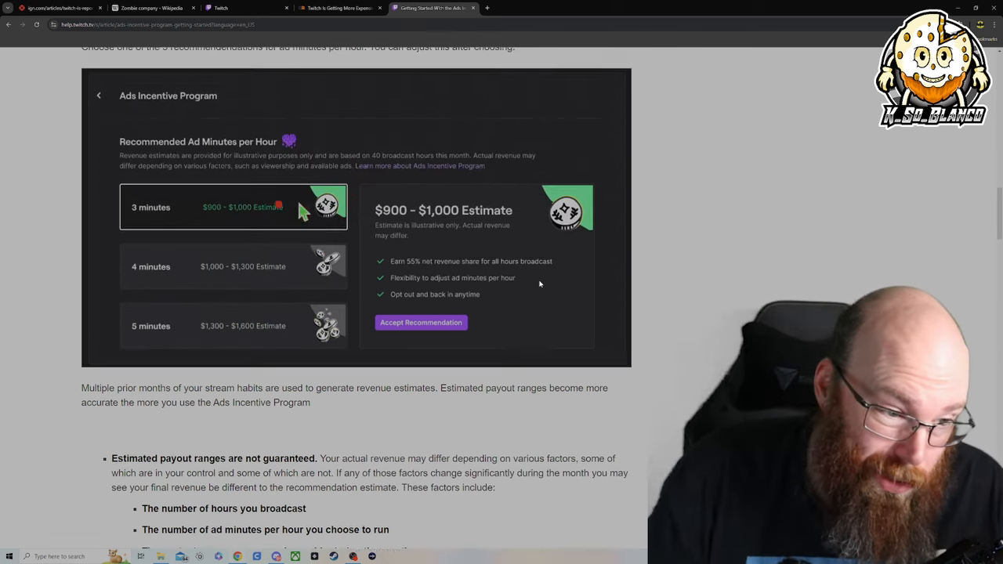
pyautogui.scroll(3)
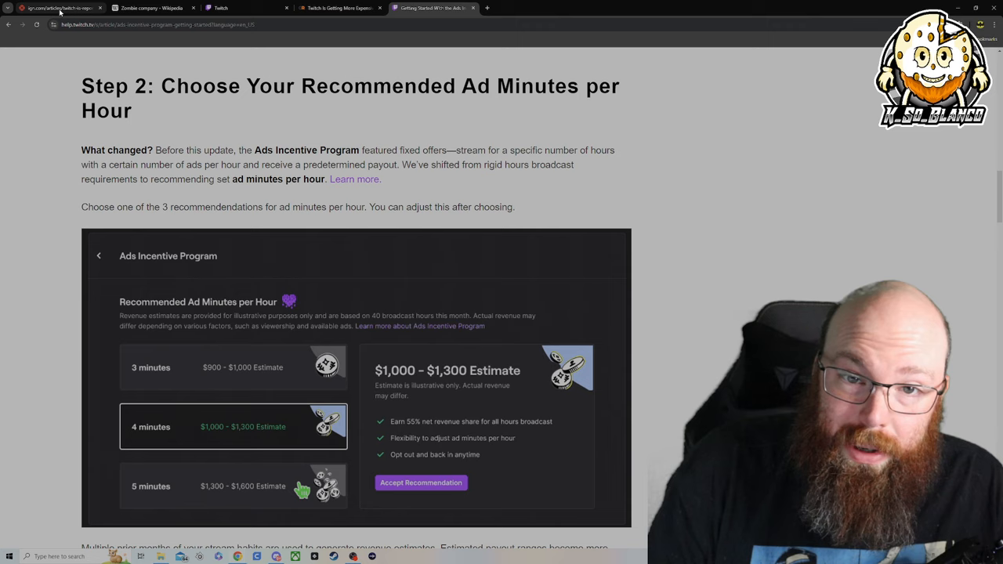
# Highlight the Wall Street Journal zombie-brand passage naming Goodreads and Woot in the IGN article
pyautogui.click(55, 7)
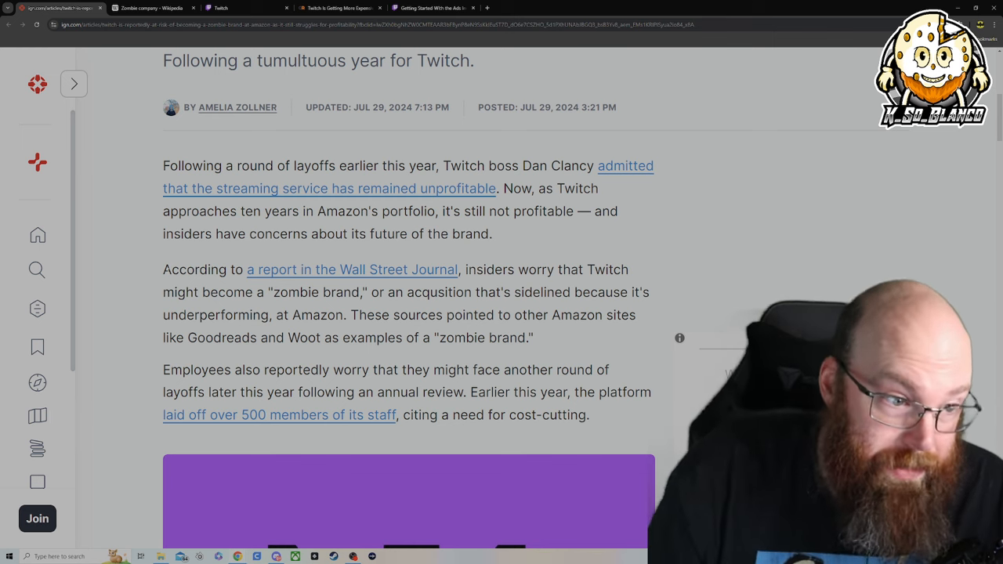
pyautogui.moveTo(162, 257)
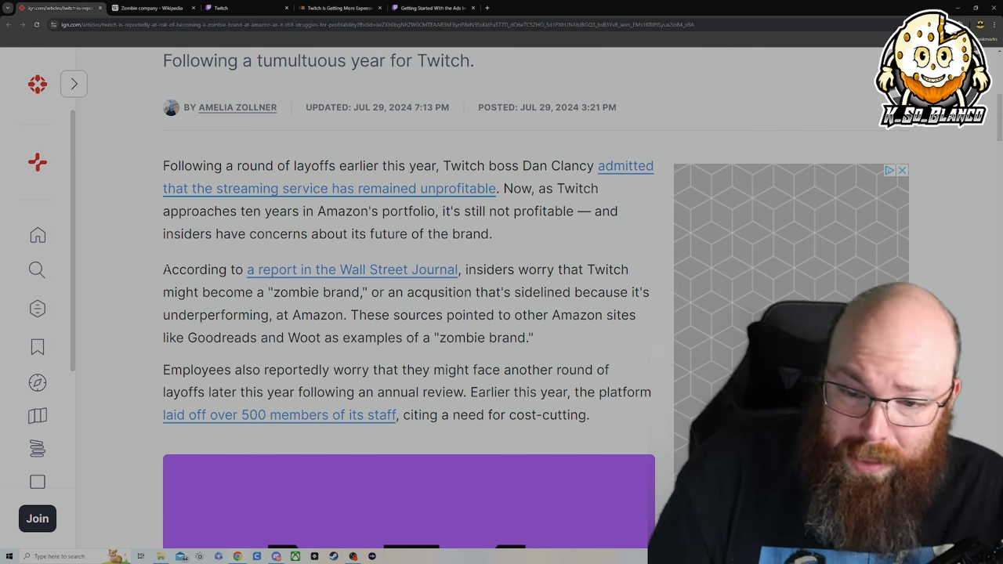
pyautogui.moveTo(163, 270); pyautogui.dragTo(484, 269)
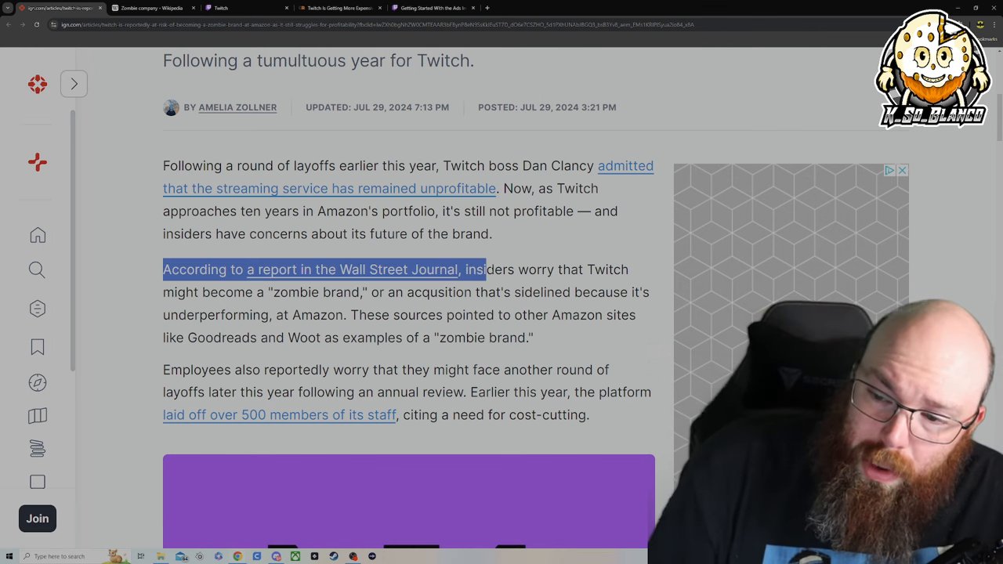
pyautogui.moveTo(476, 270); pyautogui.dragTo(351, 293)
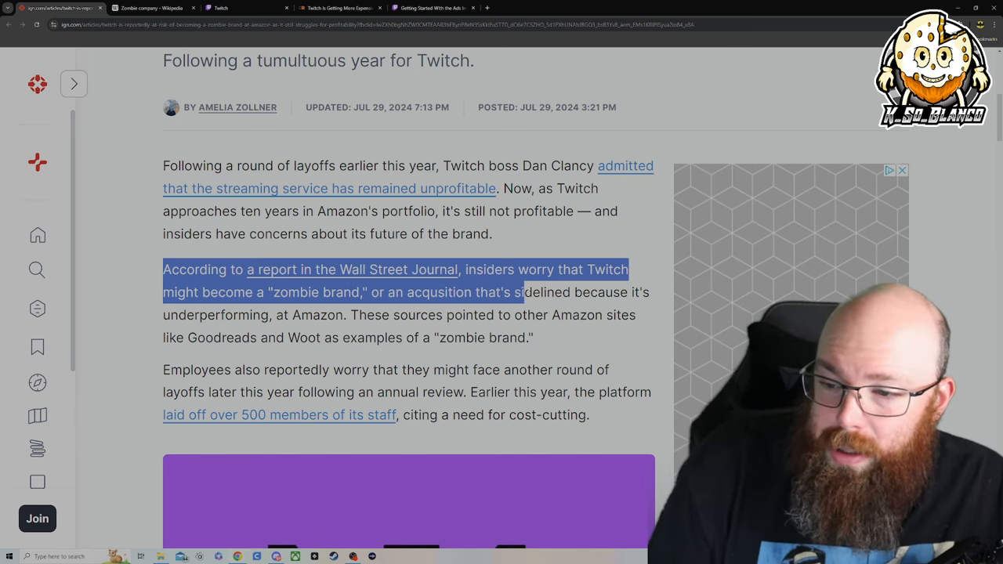
pyautogui.moveTo(525, 293); pyautogui.dragTo(282, 315)
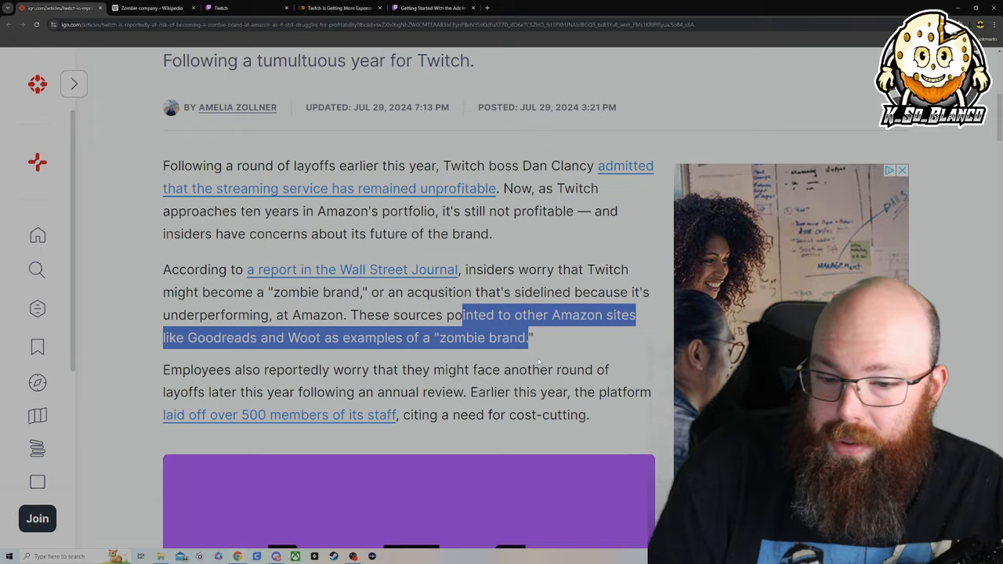
# Highlight the paragraph on employees fearing more layoffs after 500 cuts, then view the Twitch banner image
pyautogui.scroll(-3)
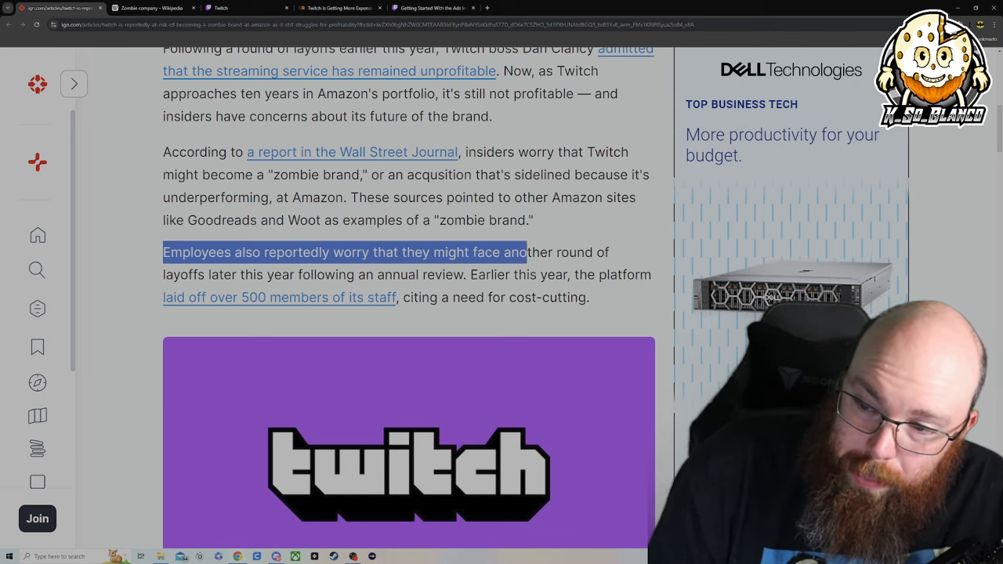
pyautogui.moveTo(520, 250); pyautogui.dragTo(354, 298)
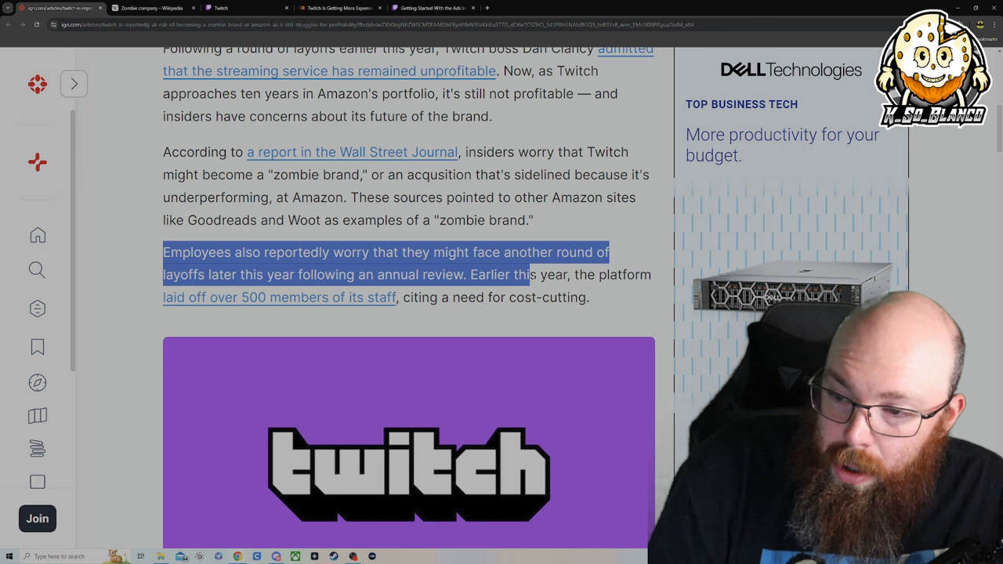
pyautogui.moveTo(530, 274); pyautogui.dragTo(423, 298)
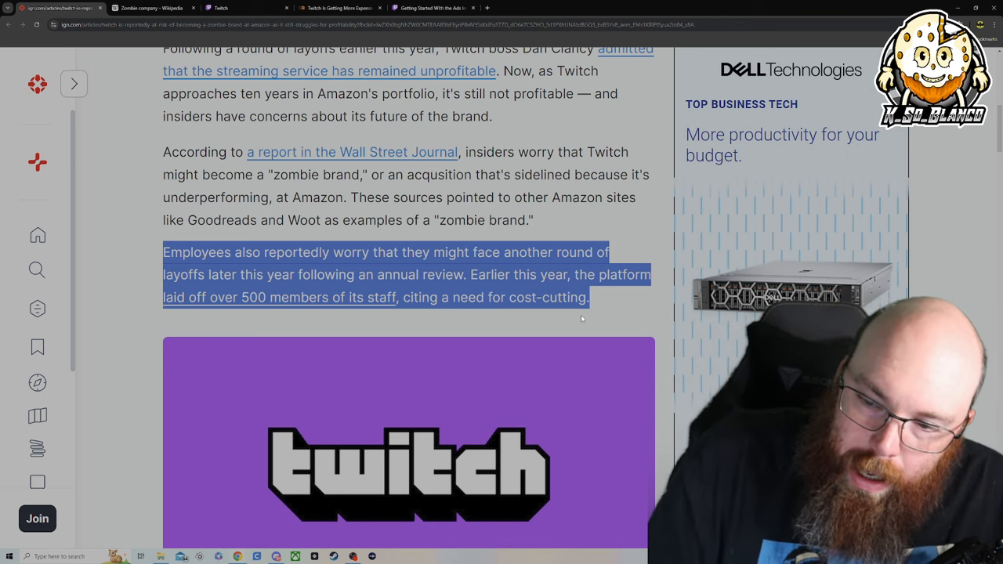
pyautogui.scroll(-3)
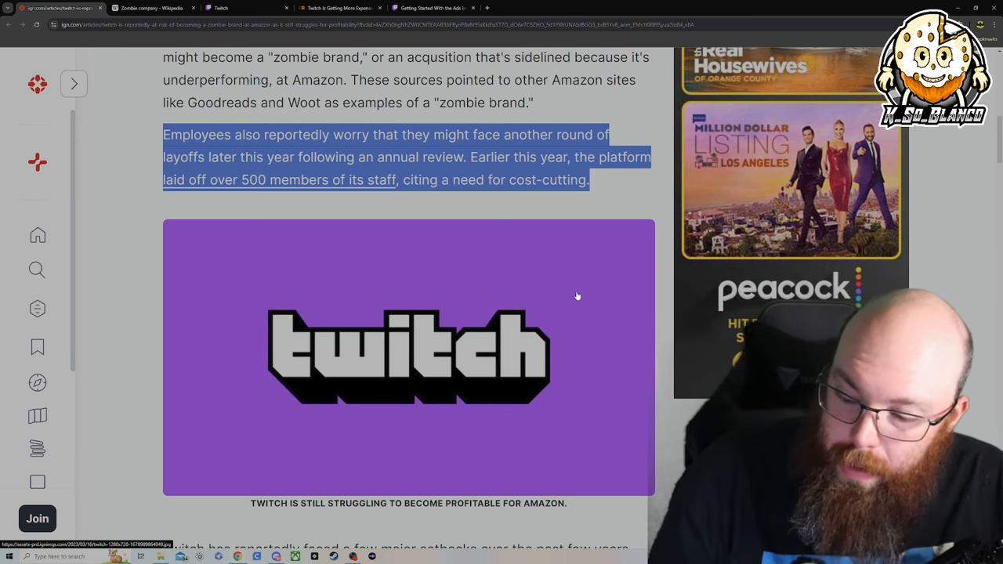
pyautogui.scroll(-3)
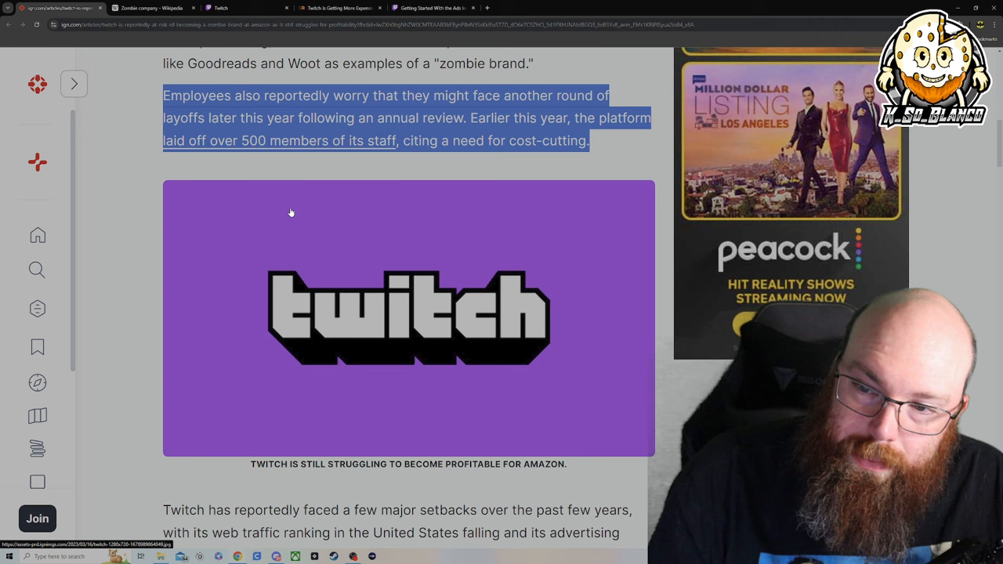
pyautogui.moveTo(413, 200)
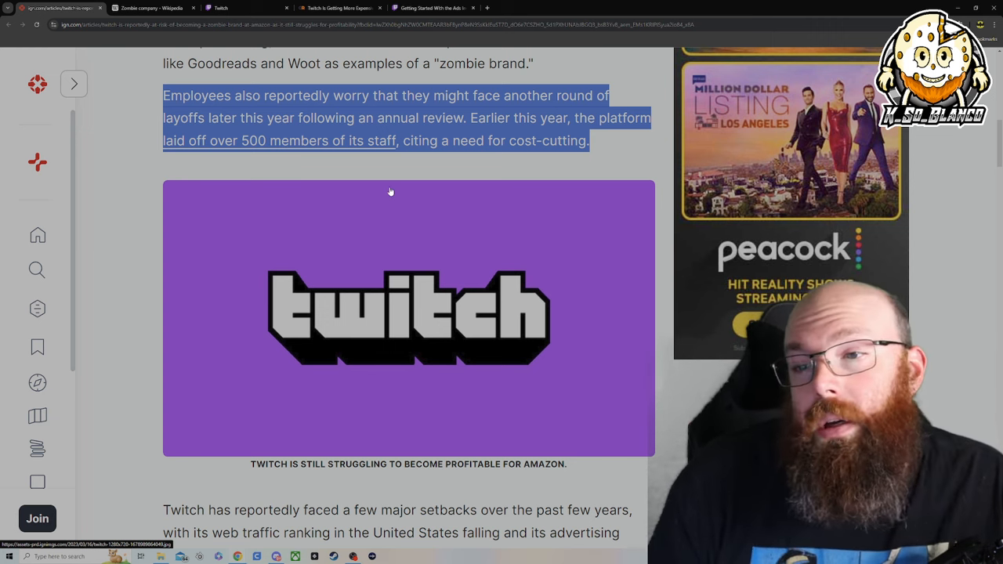
pyautogui.moveTo(396, 182)
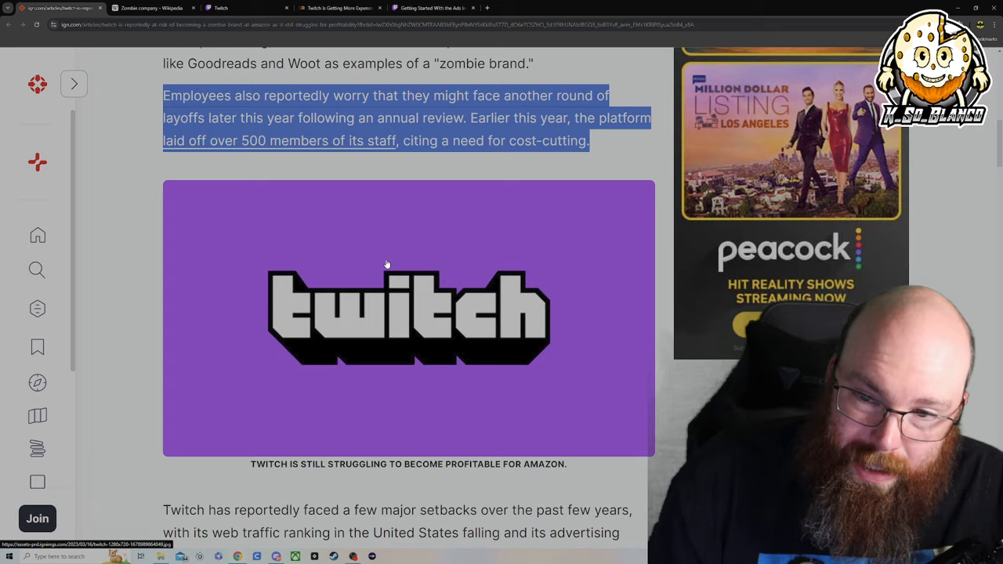
pyautogui.scroll(3)
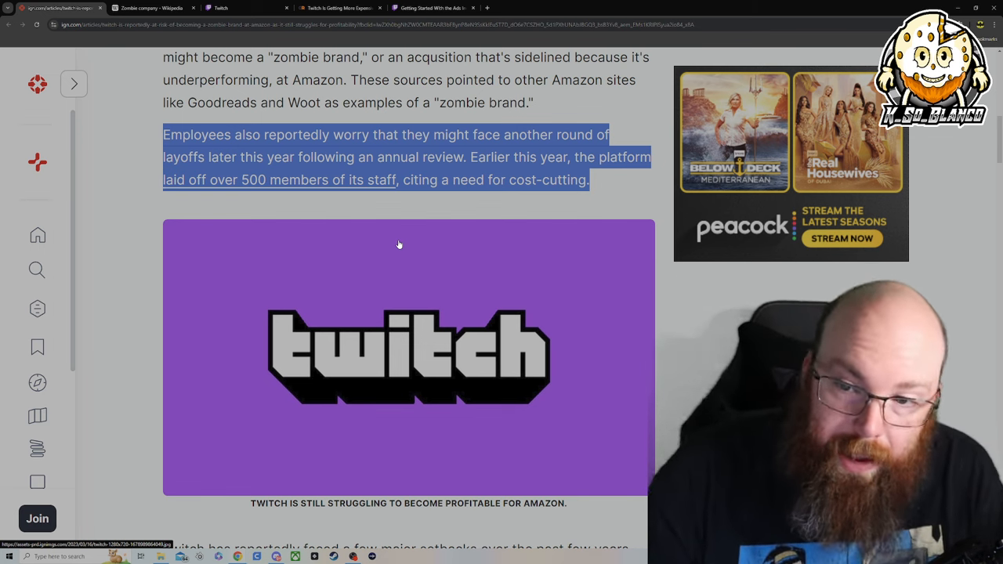
# Highlight the setbacks paragraph covering falling web traffic, ad sales, users and revenue projection
pyautogui.scroll(-3)
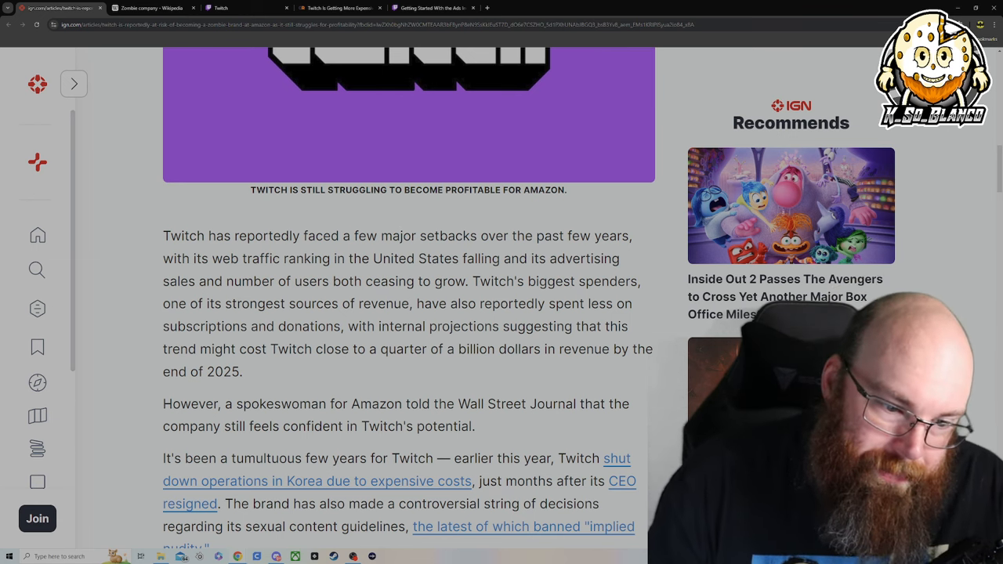
pyautogui.moveTo(167, 247)
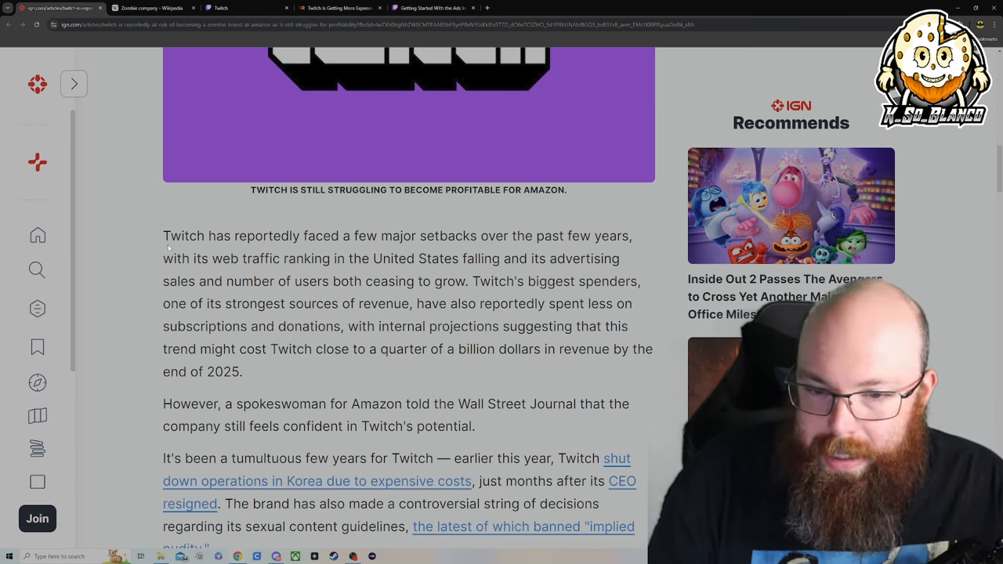
pyautogui.scroll(-3)
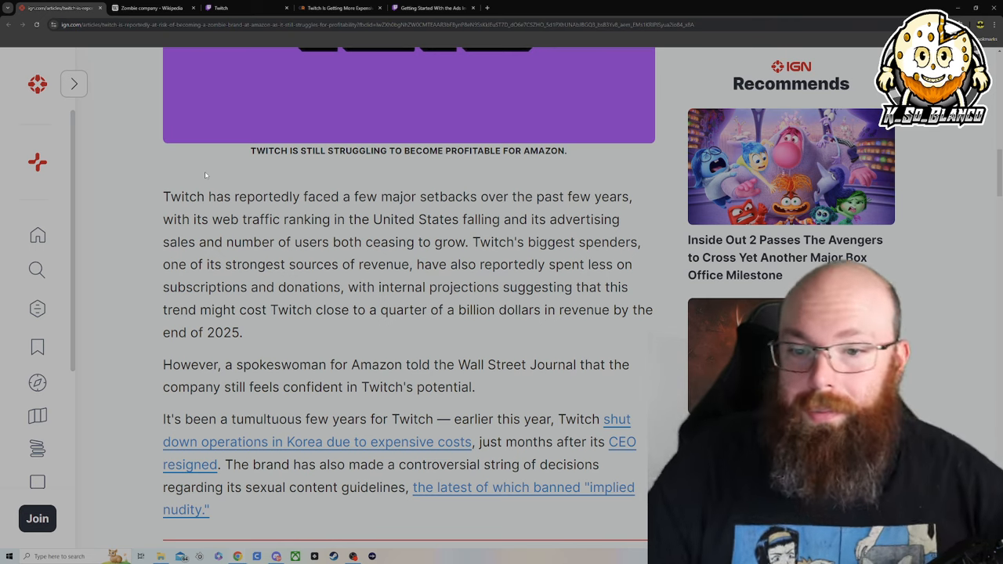
pyautogui.moveTo(163, 197); pyautogui.dragTo(401, 197)
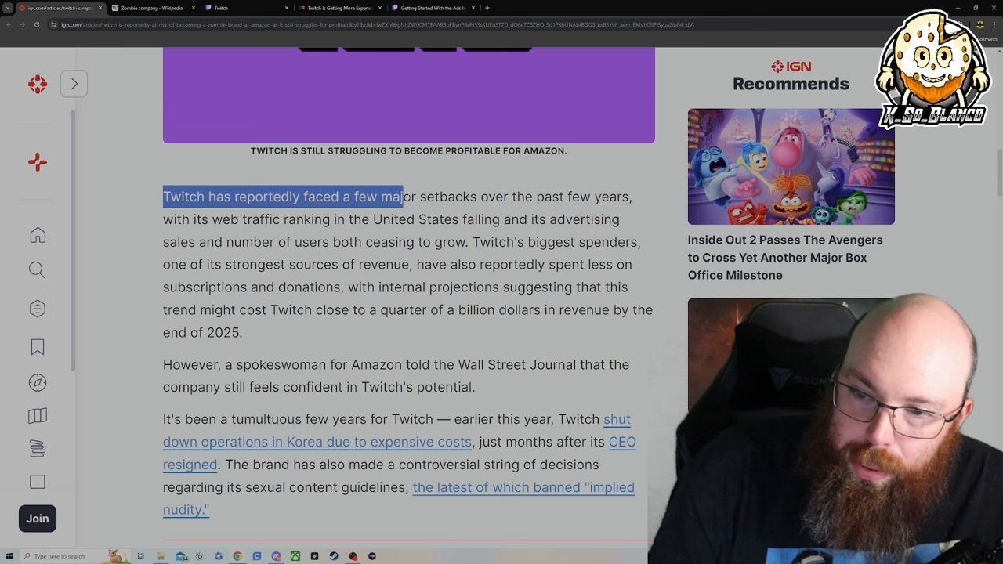
pyautogui.moveTo(400, 197); pyautogui.dragTo(212, 220)
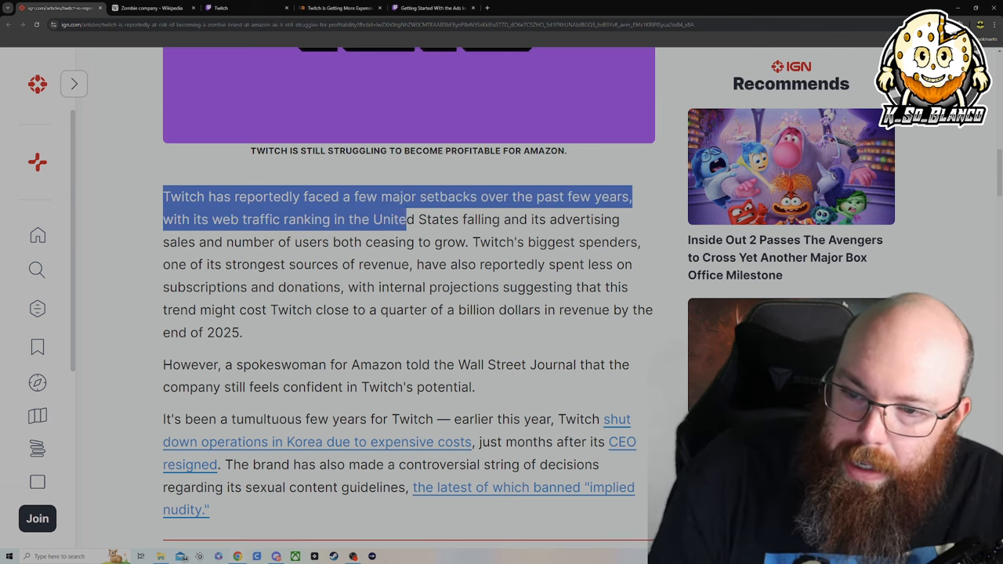
pyautogui.moveTo(404, 220); pyautogui.dragTo(252, 242)
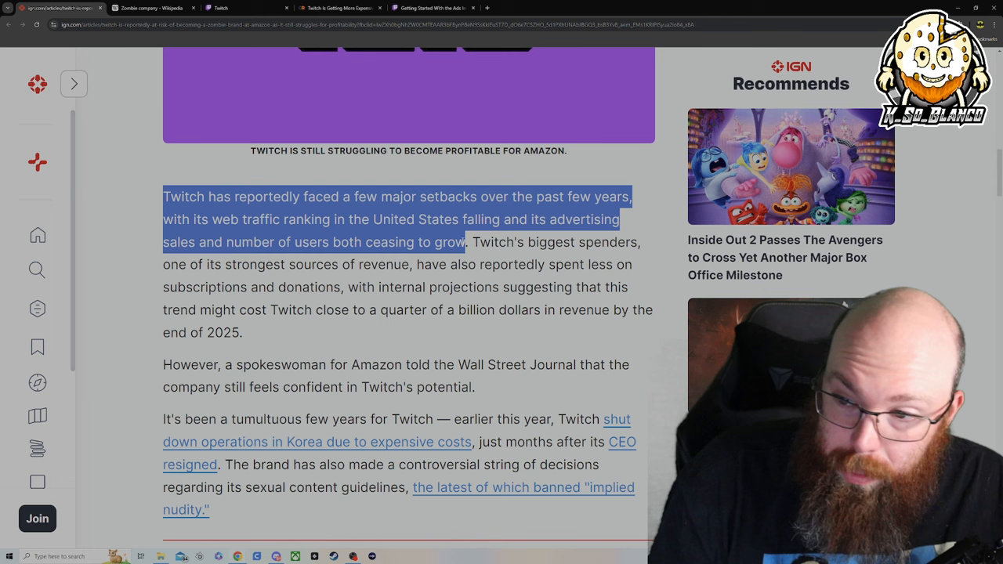
pyautogui.moveTo(467, 241); pyautogui.dragTo(272, 263)
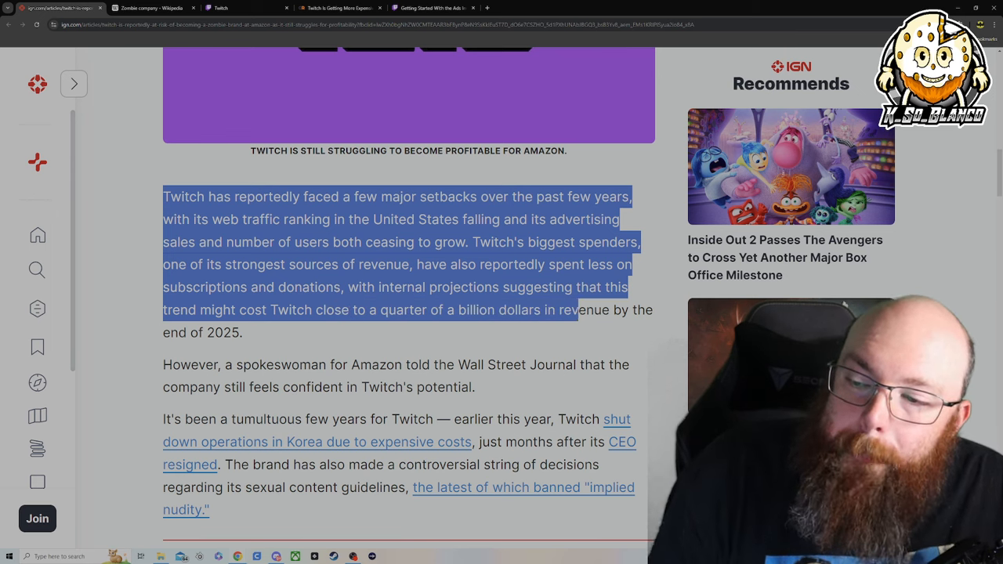
pyautogui.scroll(-3)
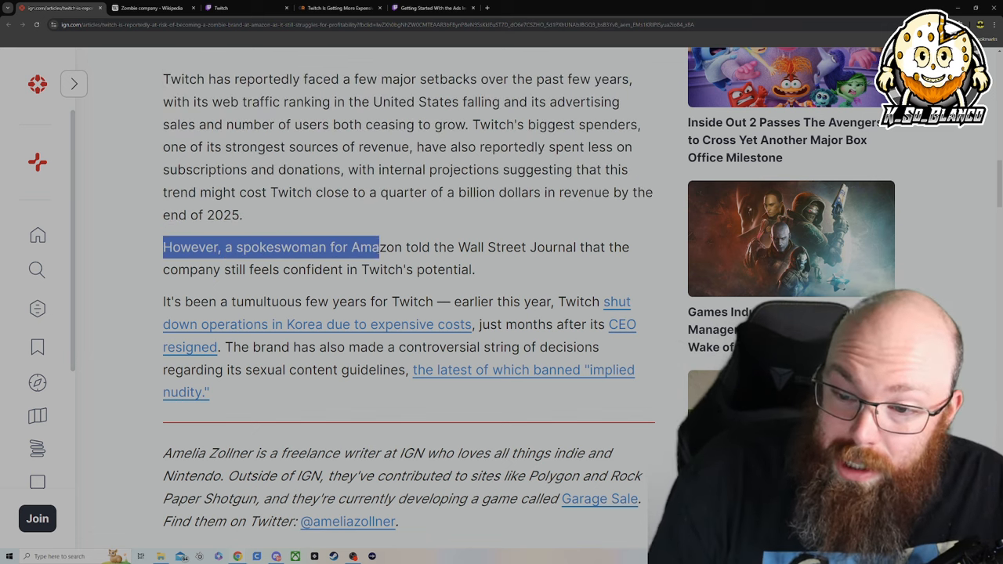
# Highlight the Amazon spokeswoman's statement of confidence in Twitch's potential
pyautogui.moveTo(377, 247); pyautogui.dragTo(575, 247)
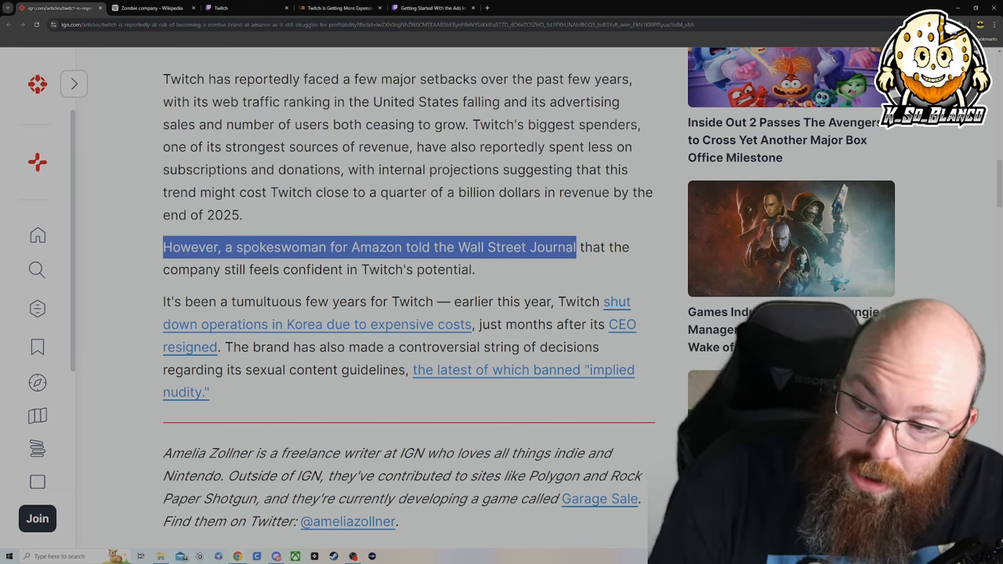
pyautogui.moveTo(574, 247); pyautogui.dragTo(474, 269)
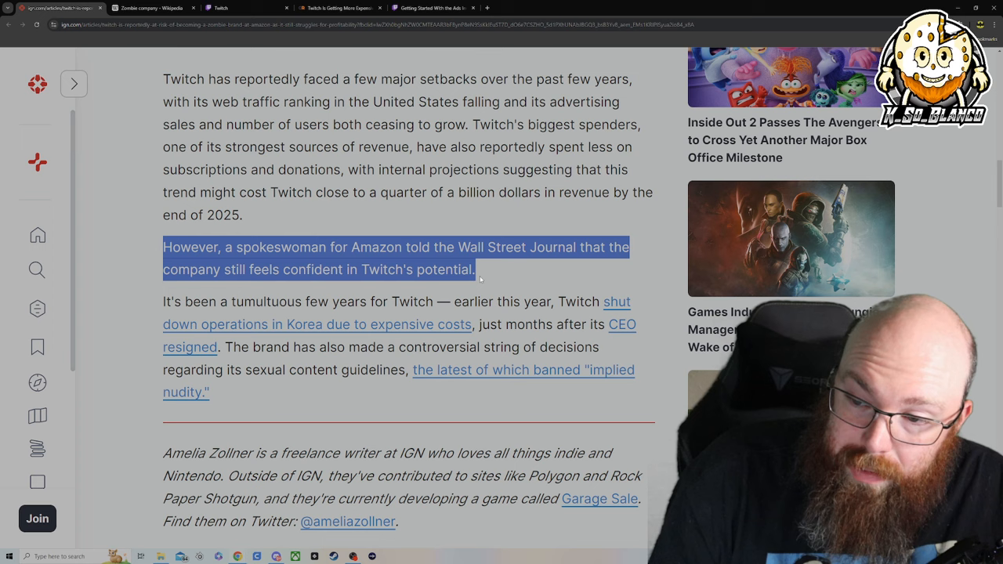
pyautogui.scroll(-3)
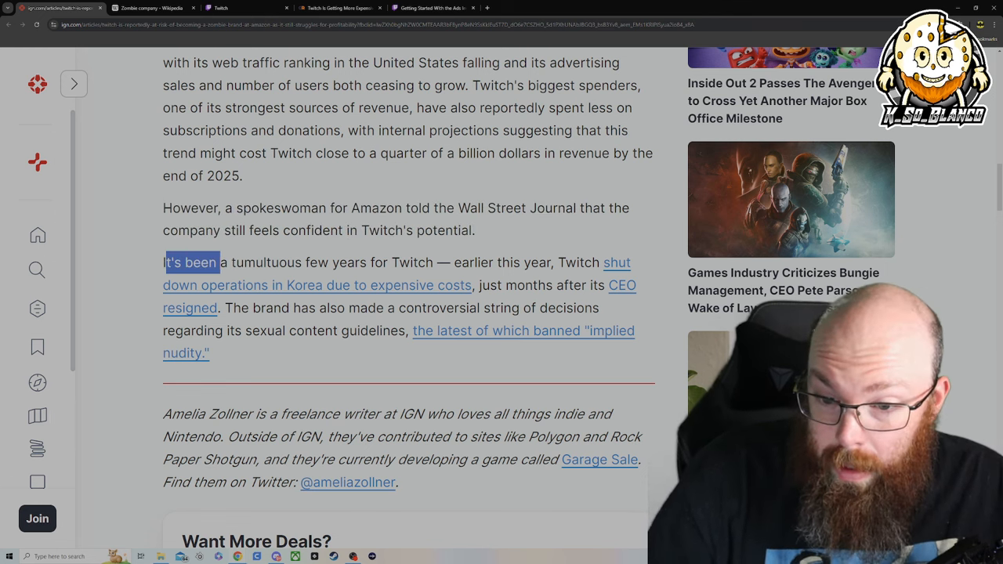
# Highlight the tumultuous-years paragraph covering the Korea shutdown, CEO resignation and content guidelines
pyautogui.moveTo(219, 263); pyautogui.dragTo(313, 263)
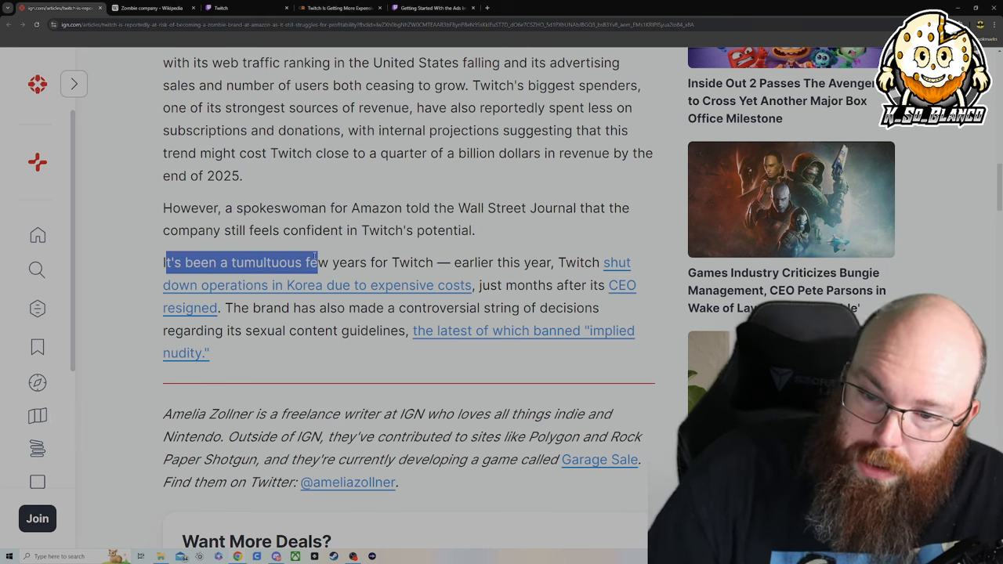
pyautogui.moveTo(313, 272); pyautogui.dragTo(416, 272)
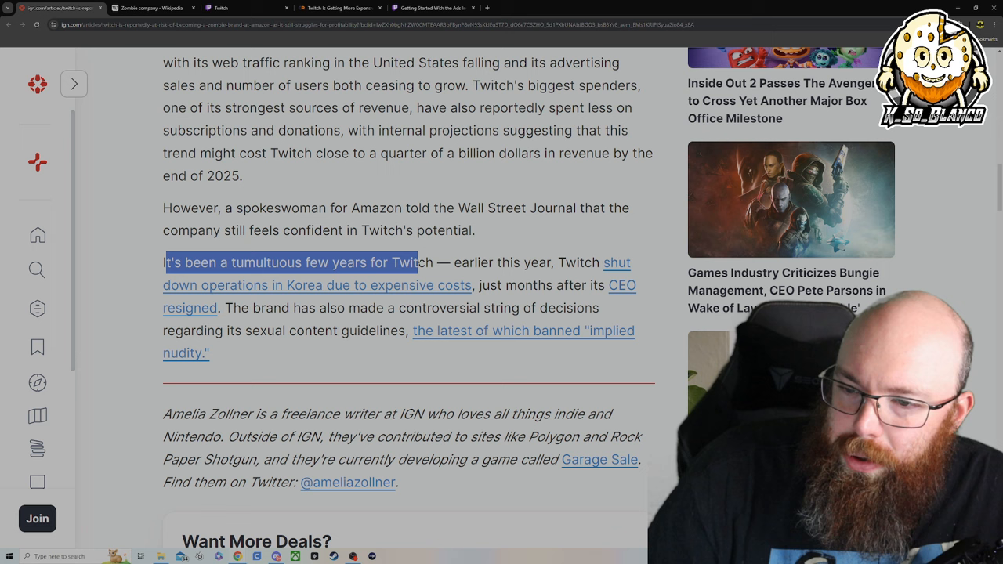
pyautogui.moveTo(408, 264); pyautogui.dragTo(286, 285)
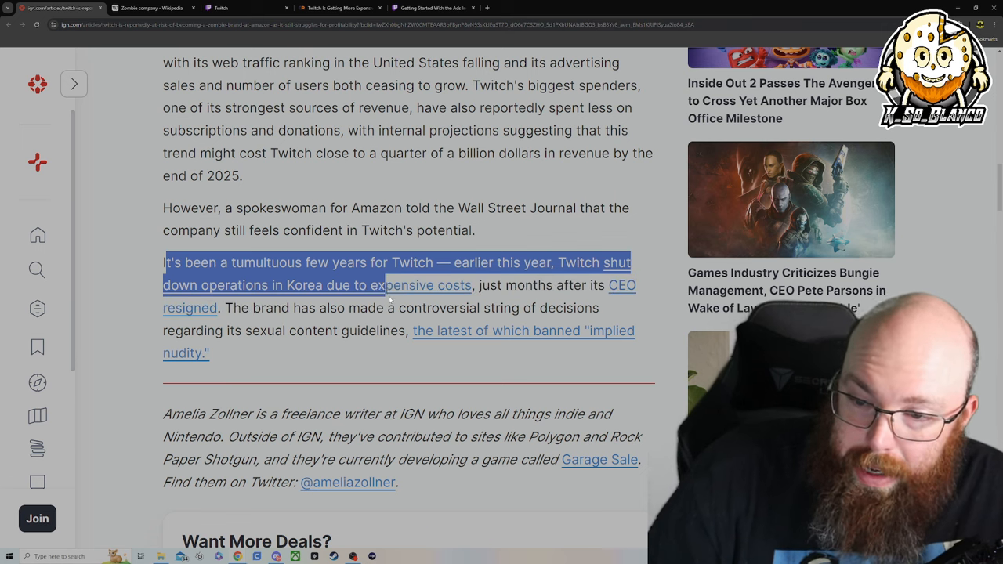
pyautogui.moveTo(388, 297); pyautogui.dragTo(199, 324)
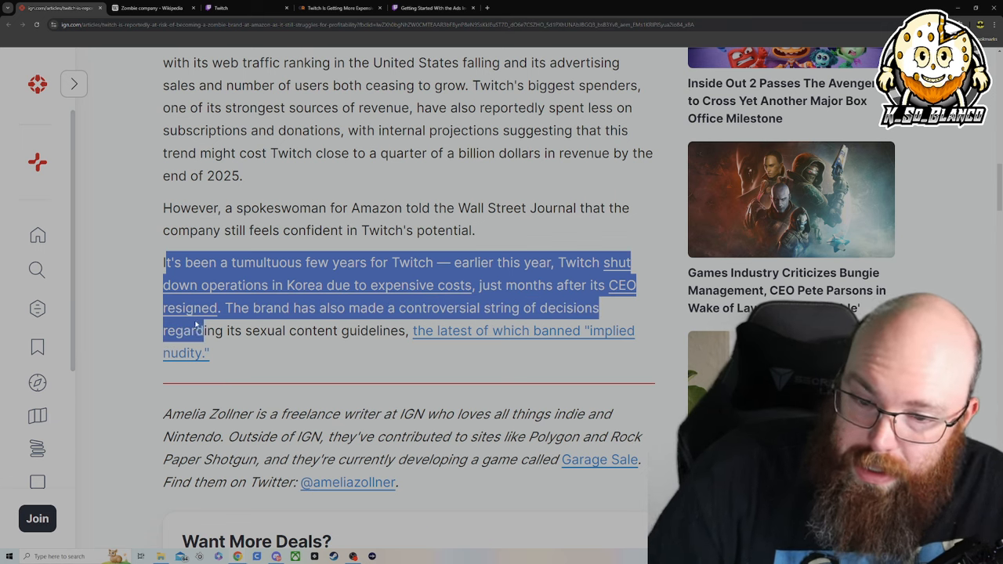